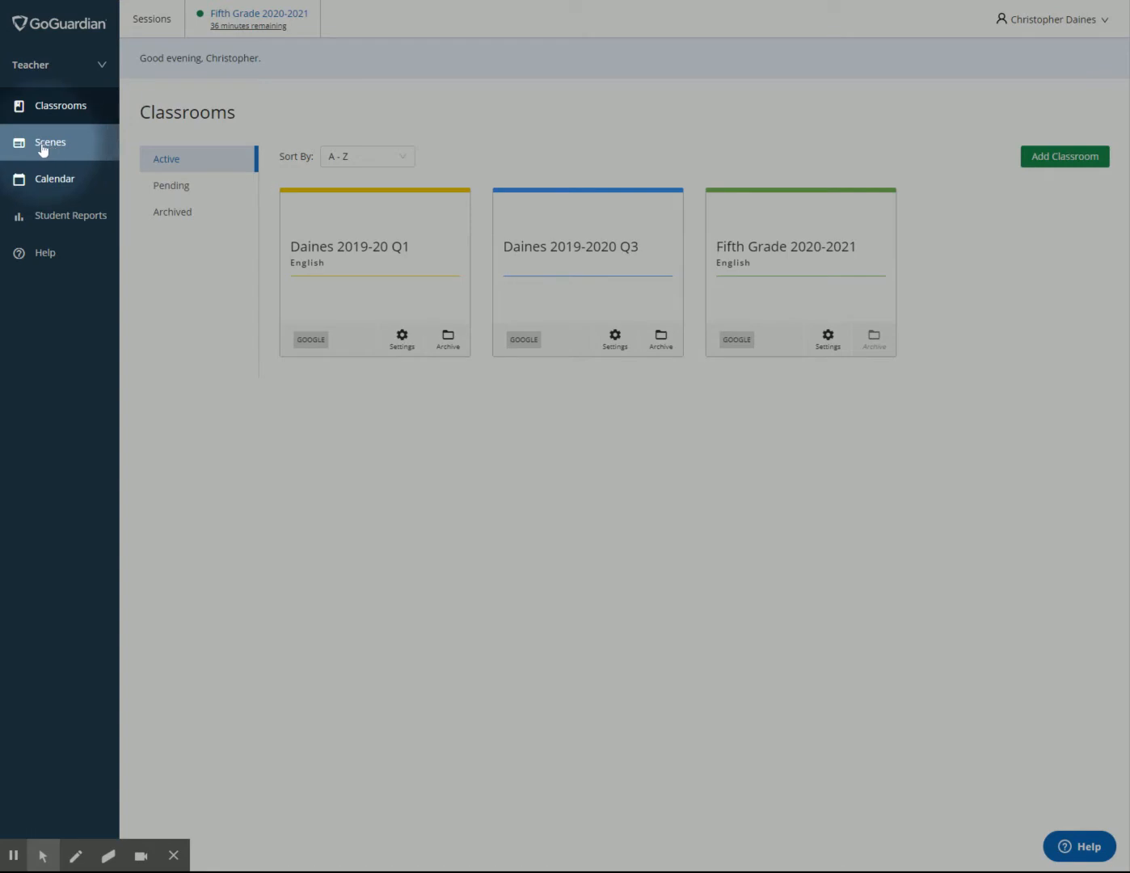
- Go to the Scenes page listing the saved scenes, such as Block Cool Math and Block youtube
click(50, 141)
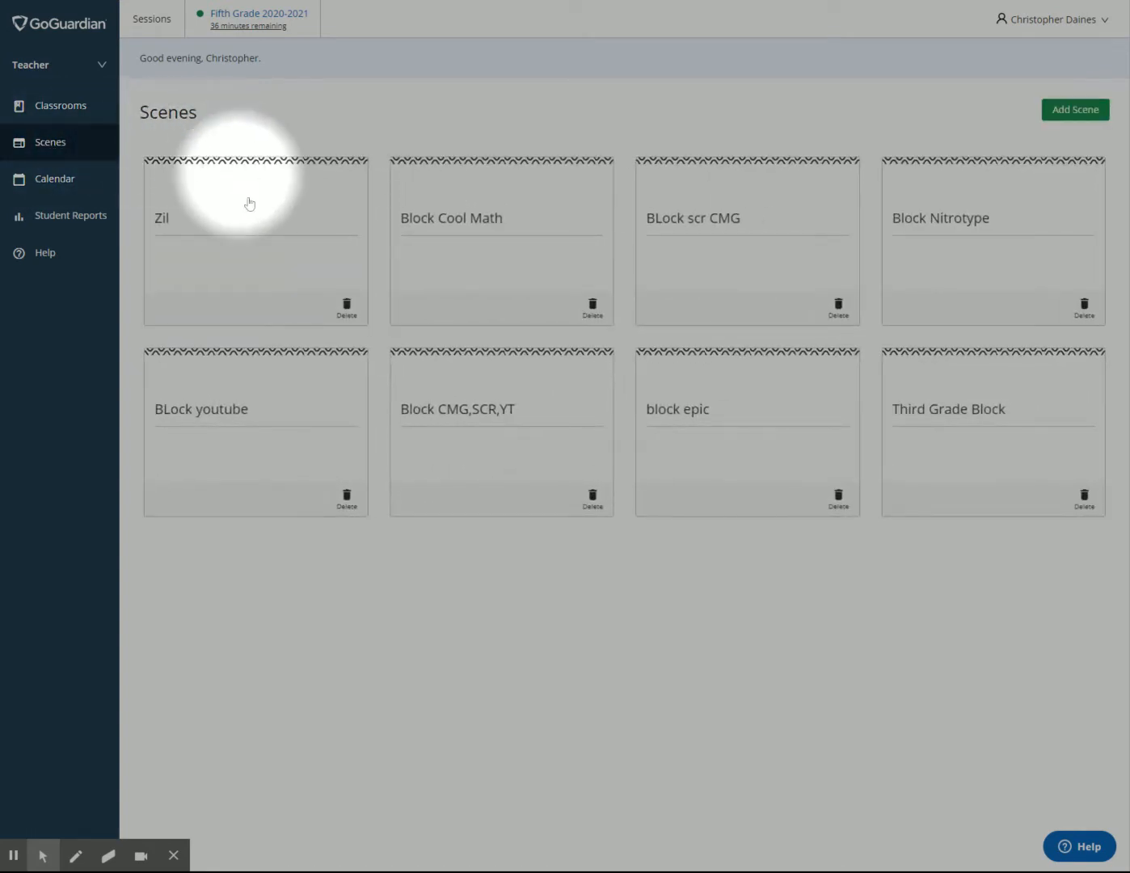
mouse_move(975, 417)
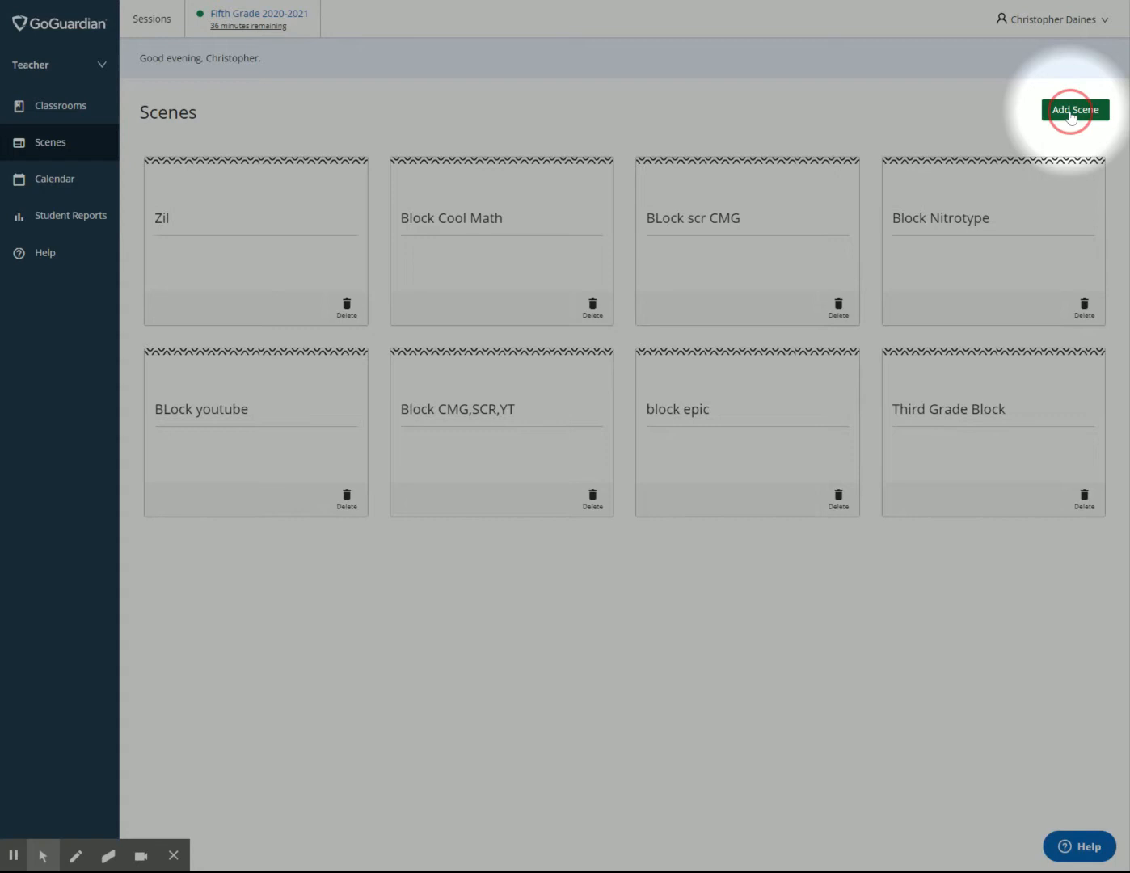
- Start a blank new scene with Add Scene on the Scenes page
click(1074, 109)
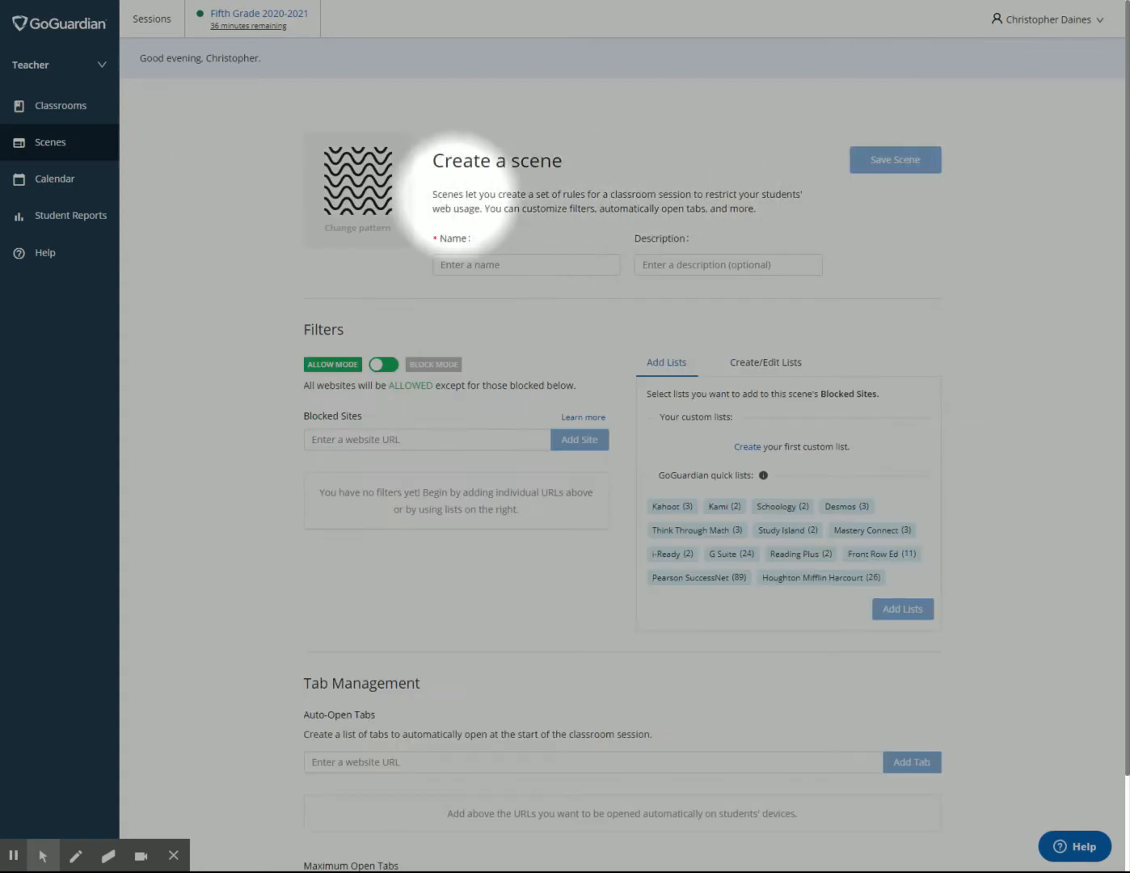
mouse_move(460, 182)
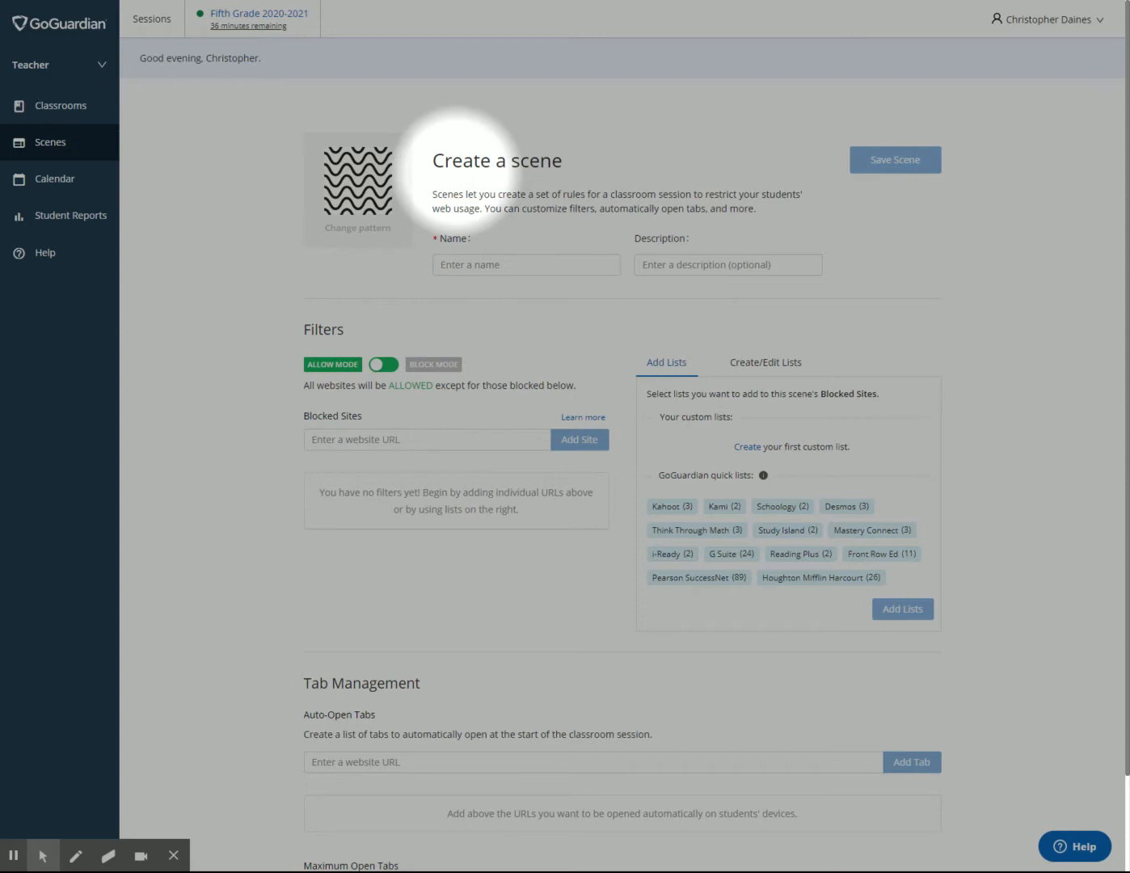
mouse_move(457, 177)
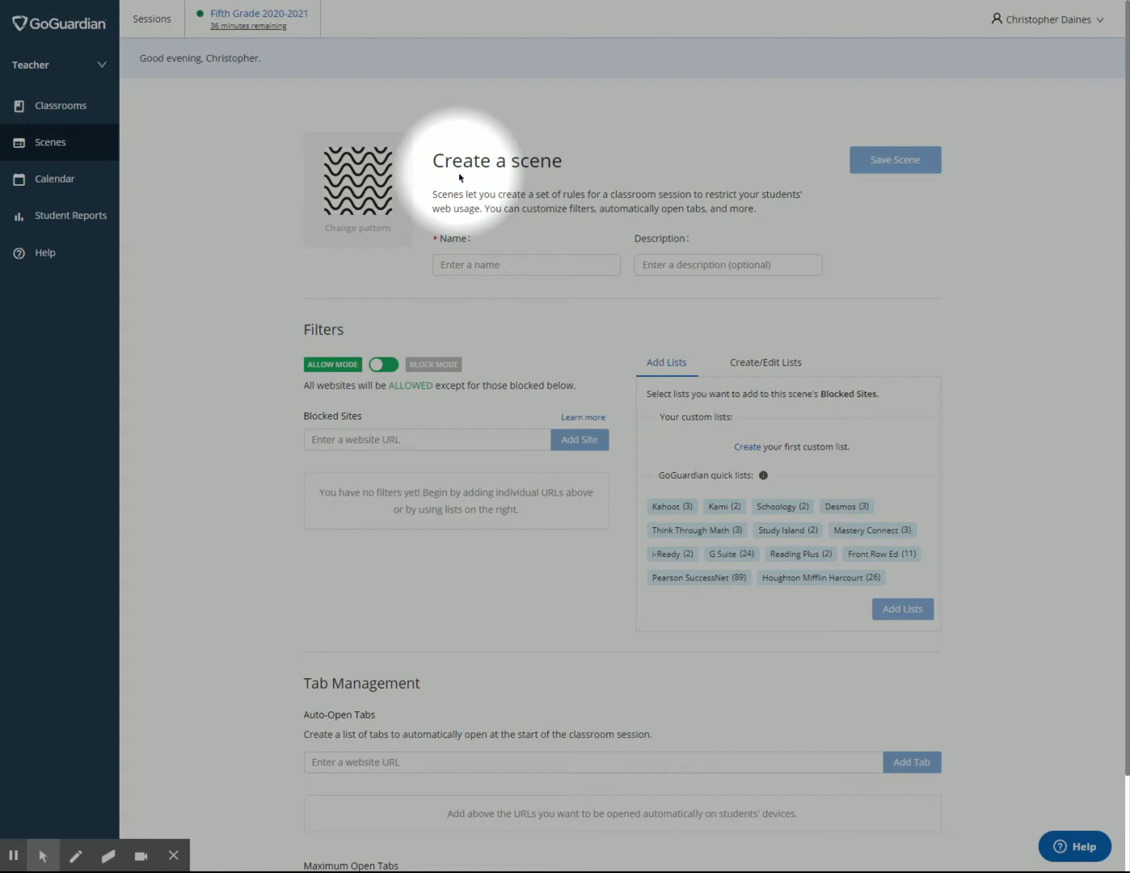
mouse_move(485, 154)
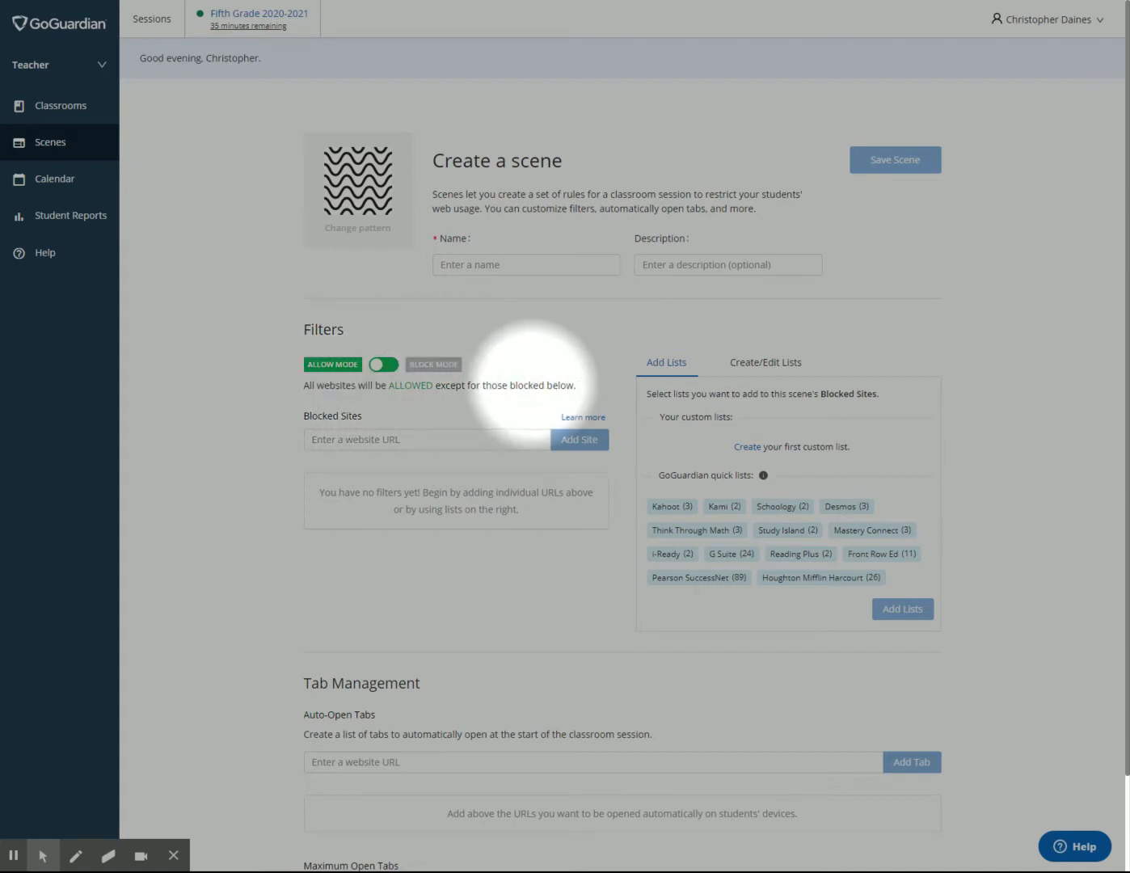
click(426, 439)
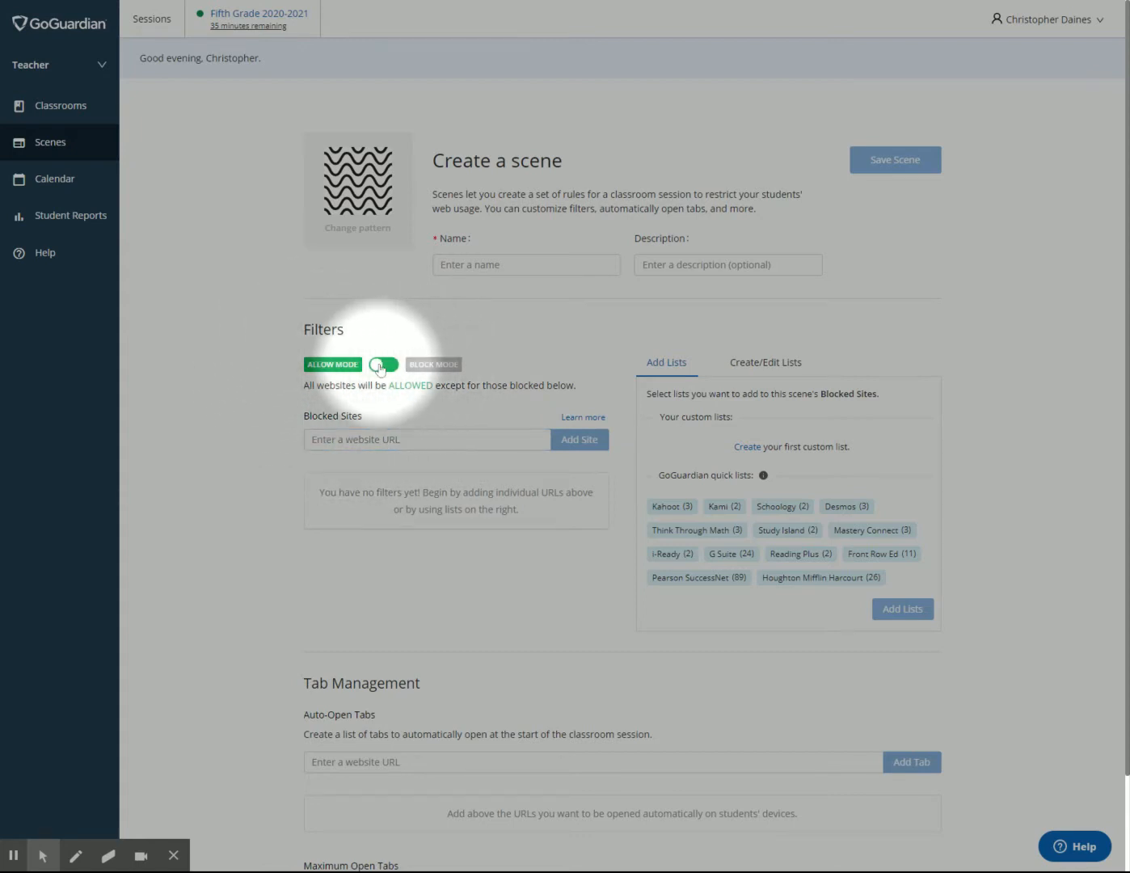
click(383, 363)
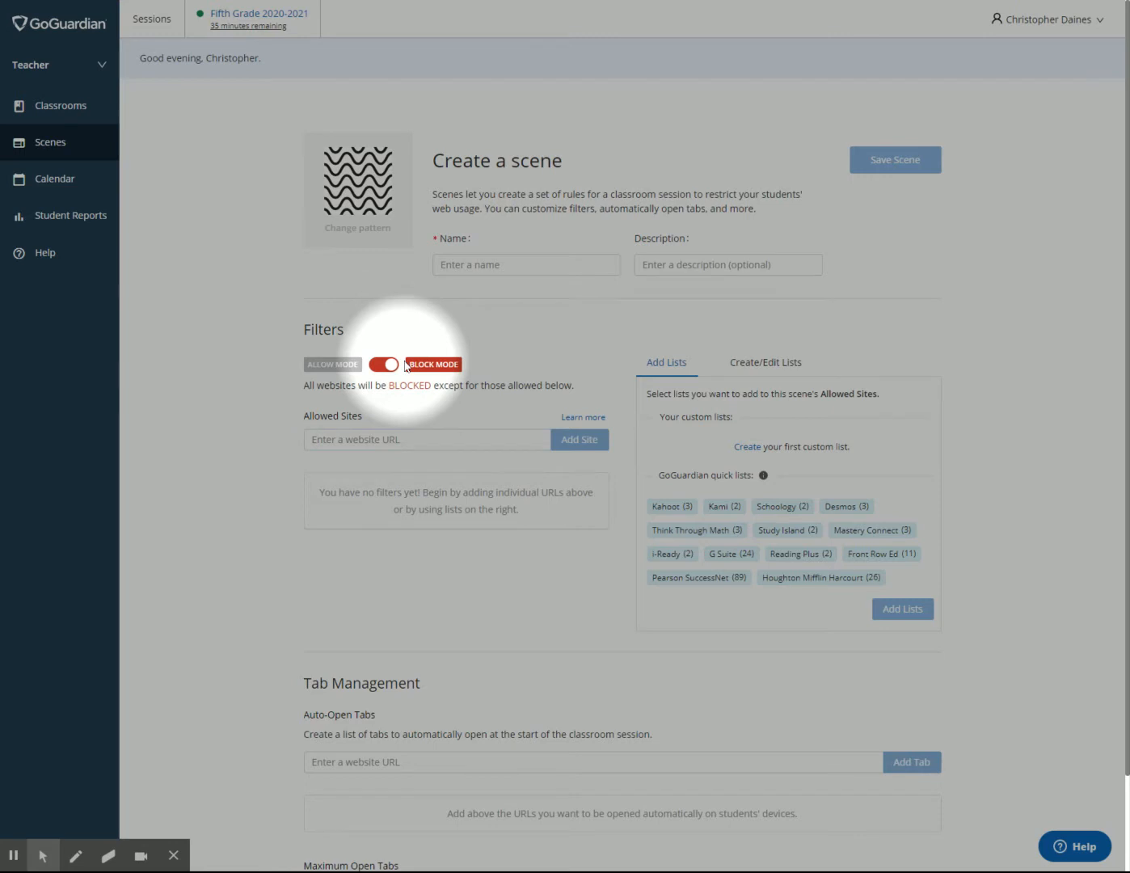
mouse_move(406, 366)
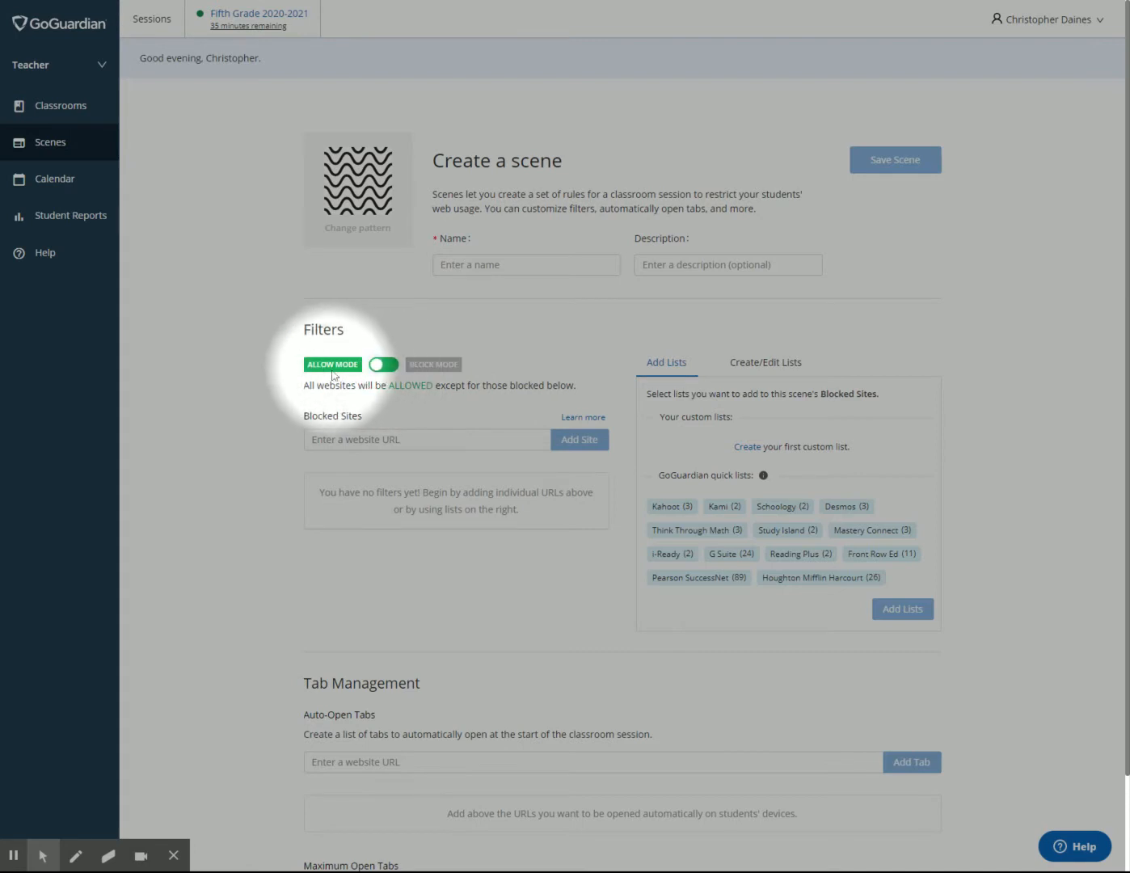
click(425, 439)
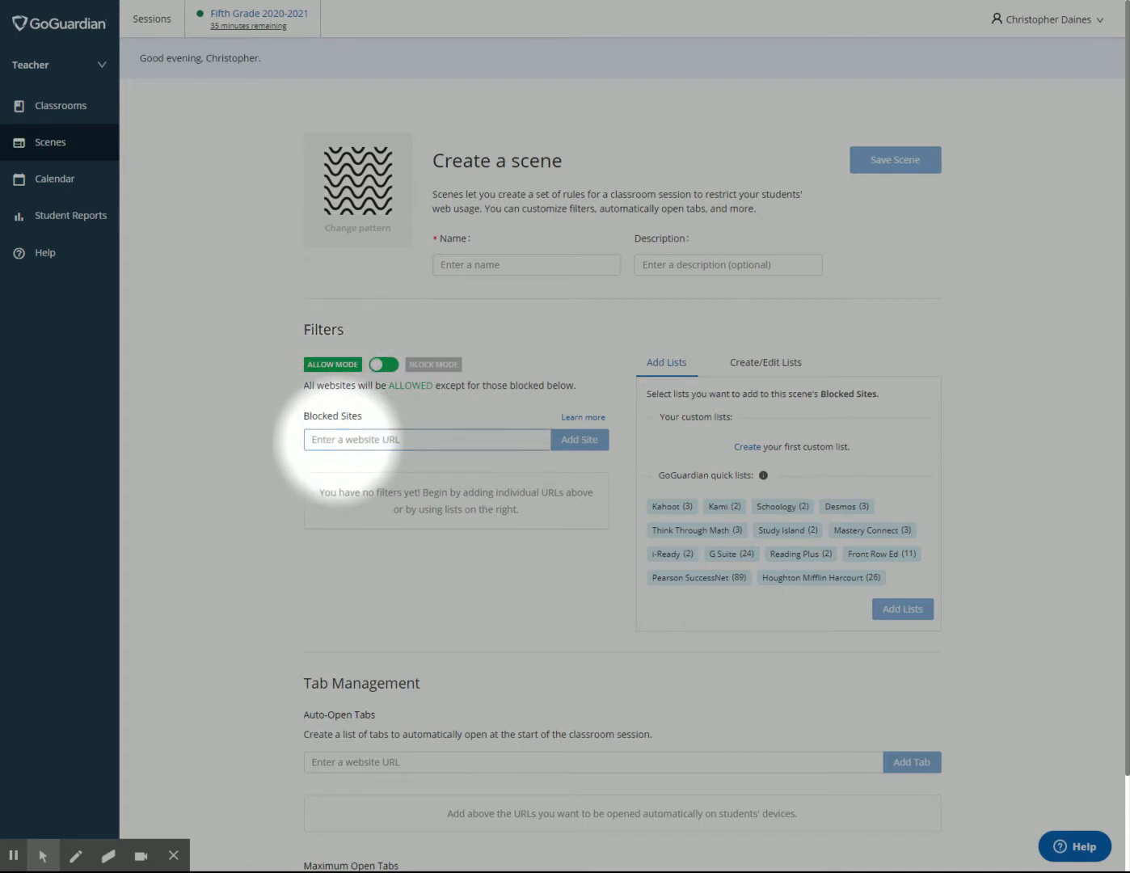
- Add coolmathgames.com, nitrotype.com and abcya.com to the scene's Blocked Sites list
click(427, 438)
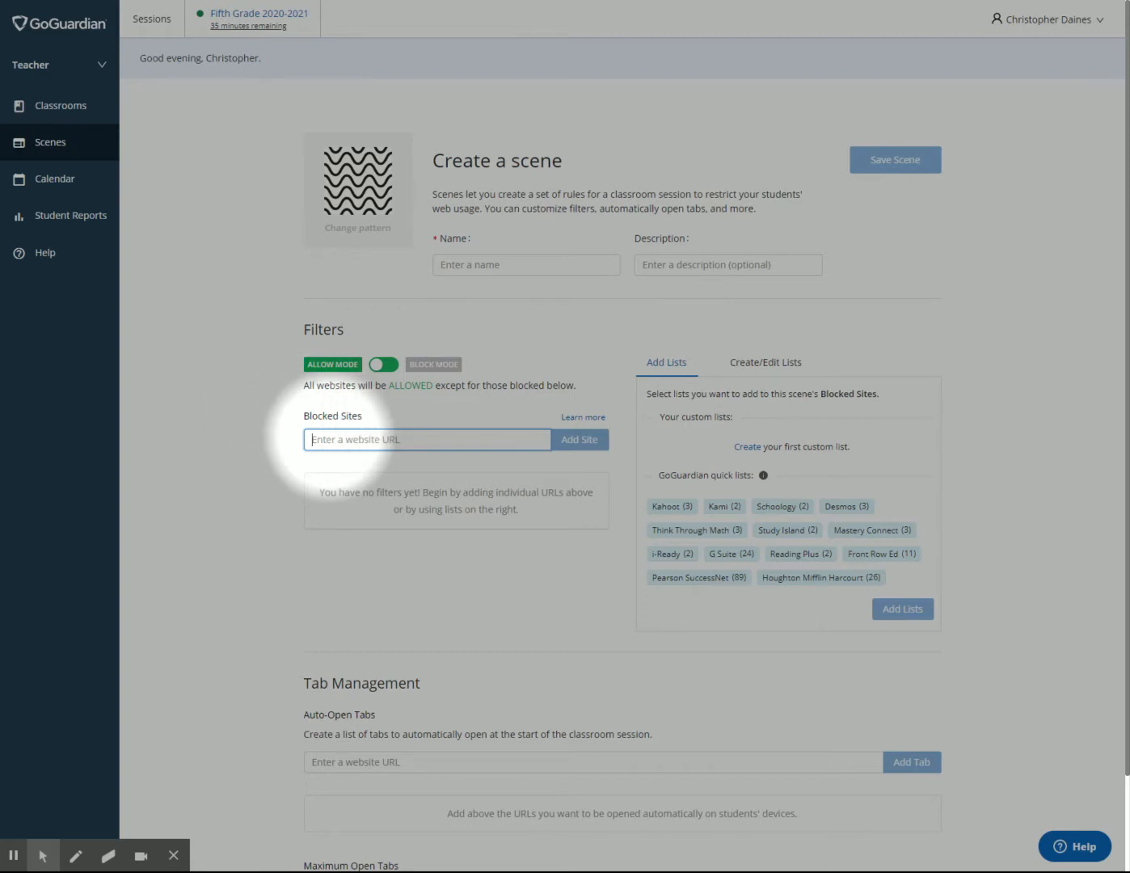
text(coolmathgames.com)
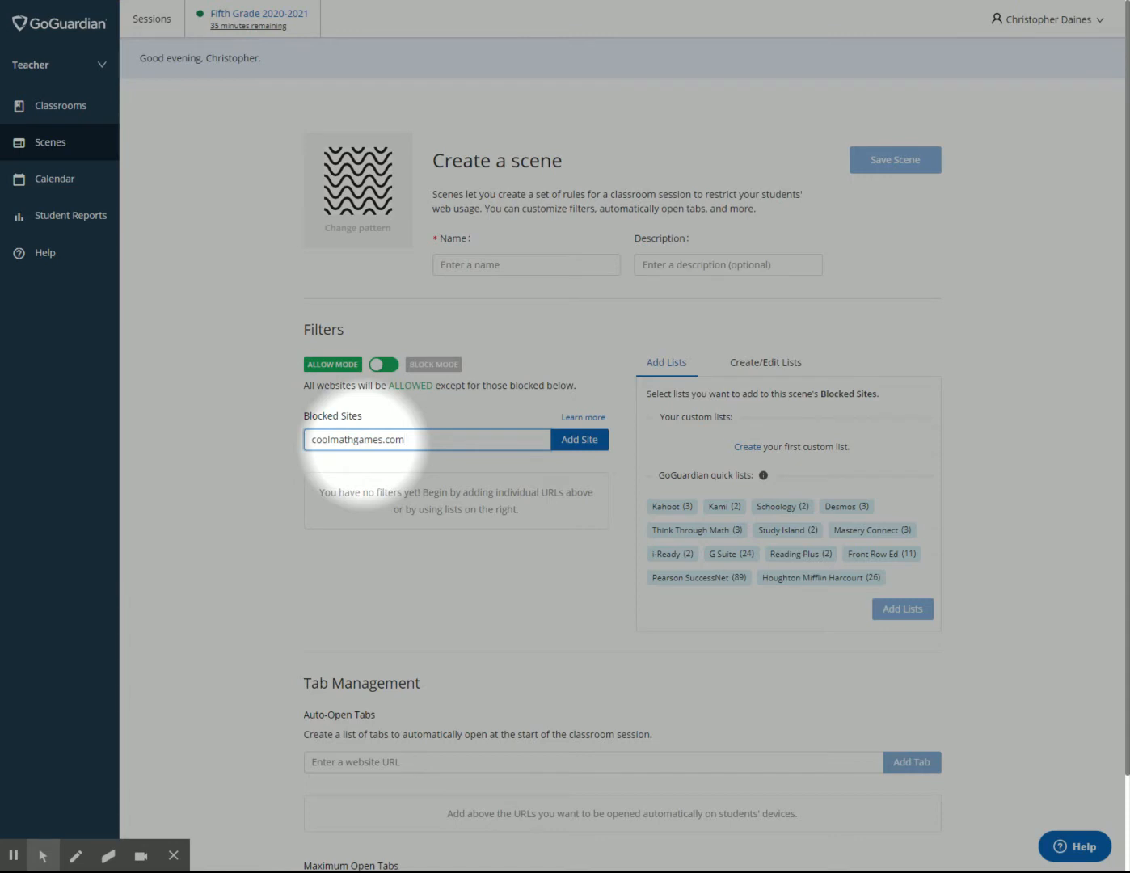
mouse_move(465, 426)
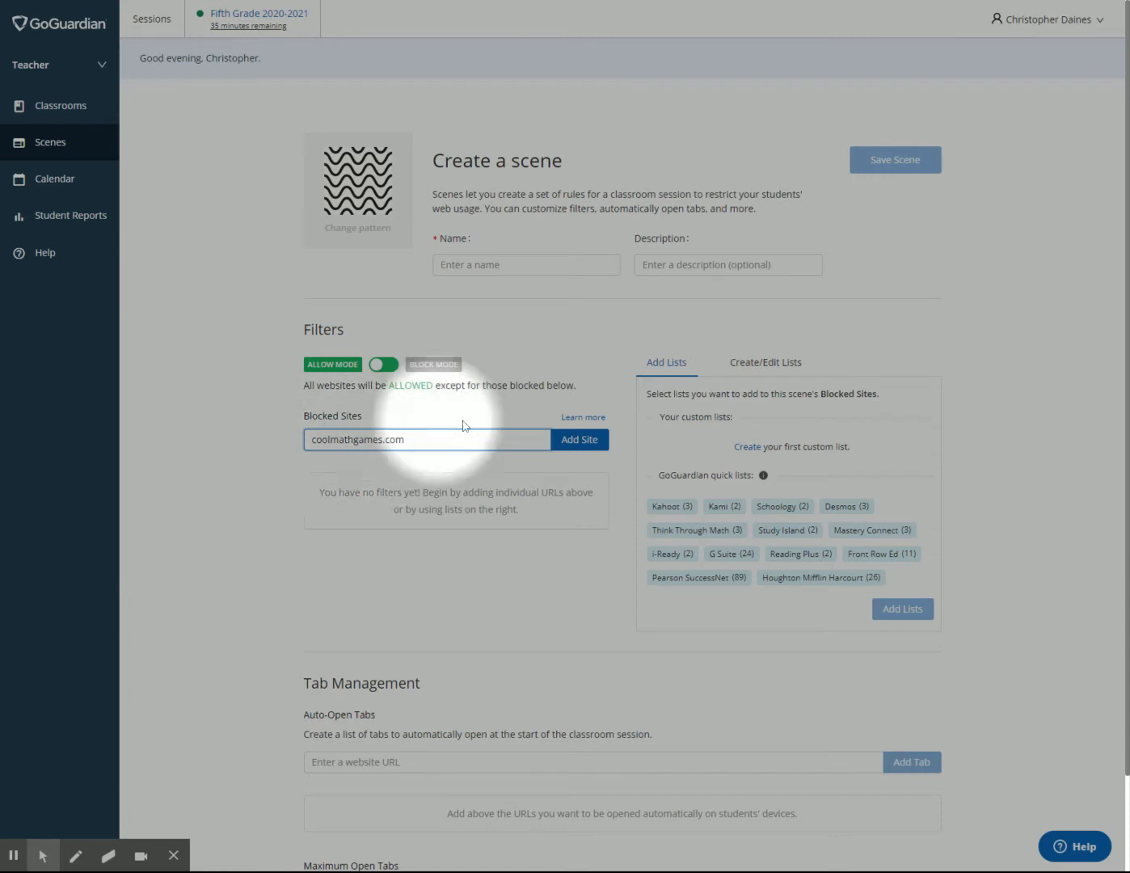
click(579, 439)
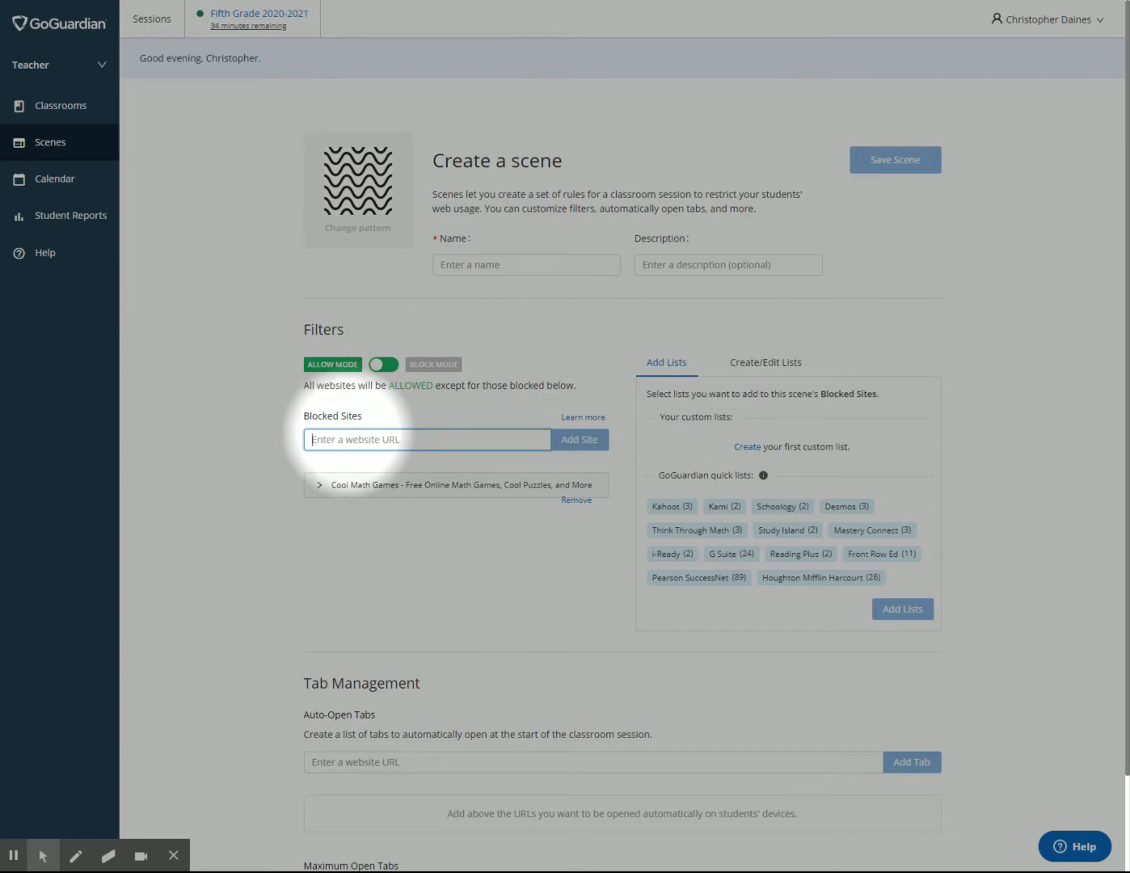
text(nitrotype.com)
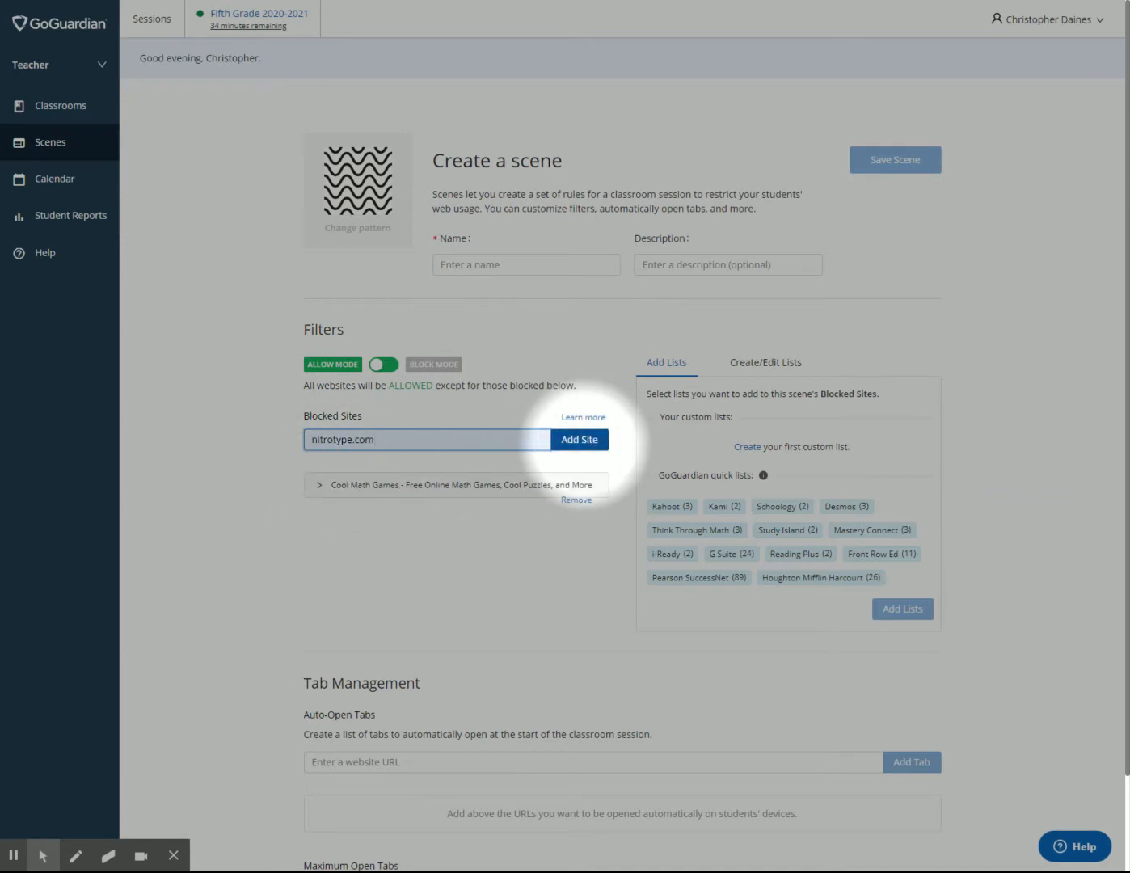
click(578, 438)
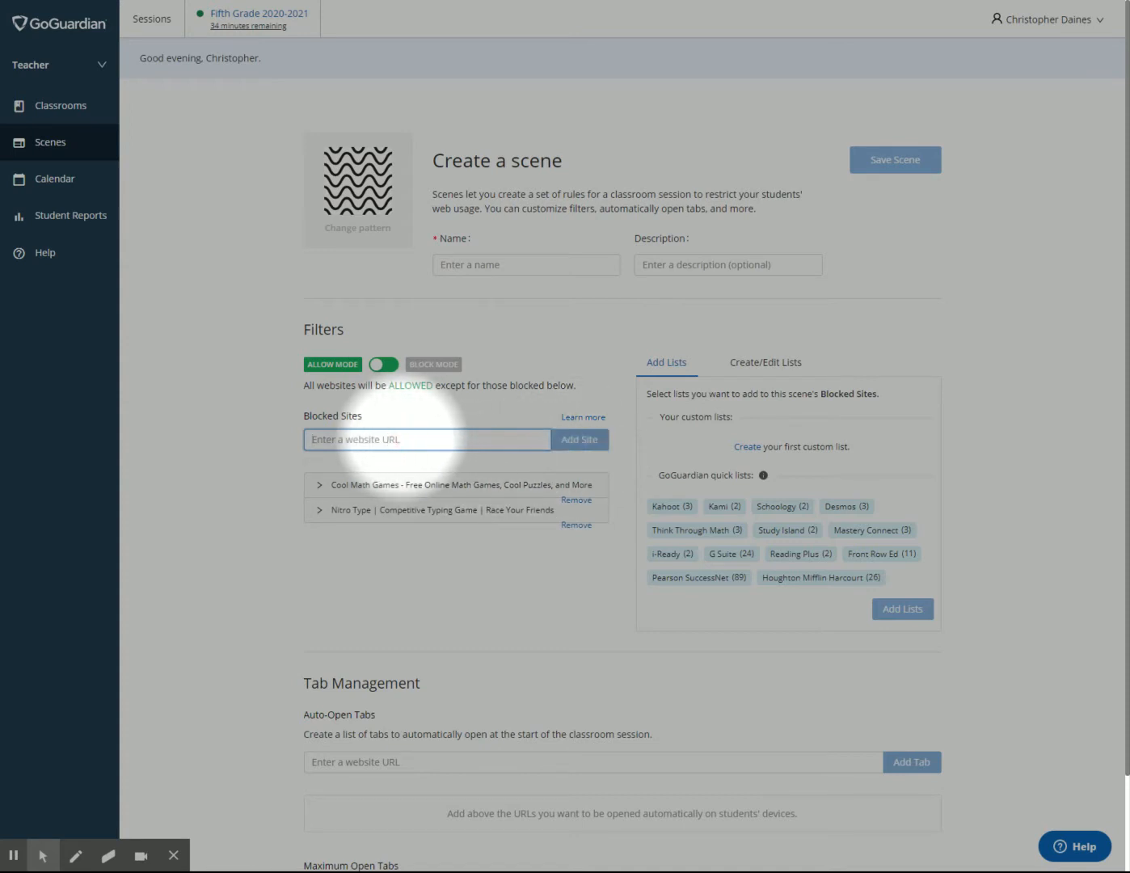
text(abcya.com)
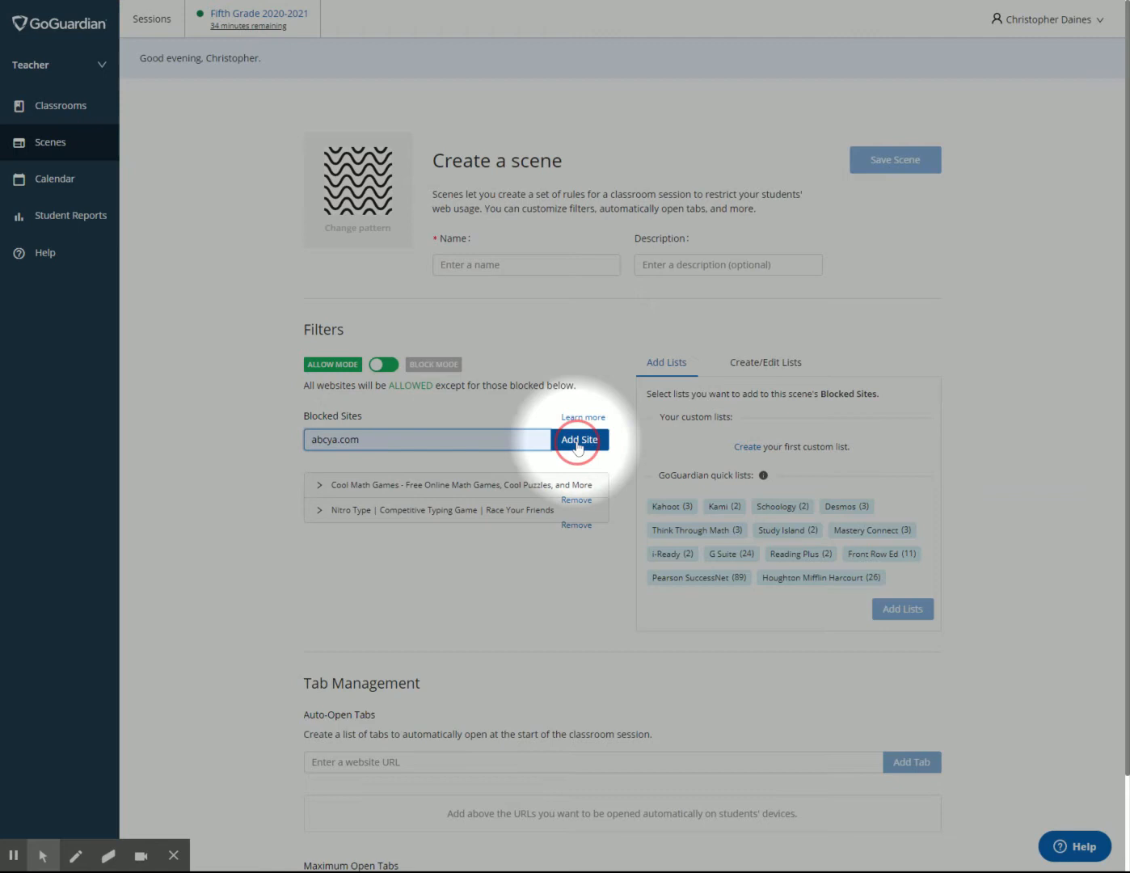
click(580, 438)
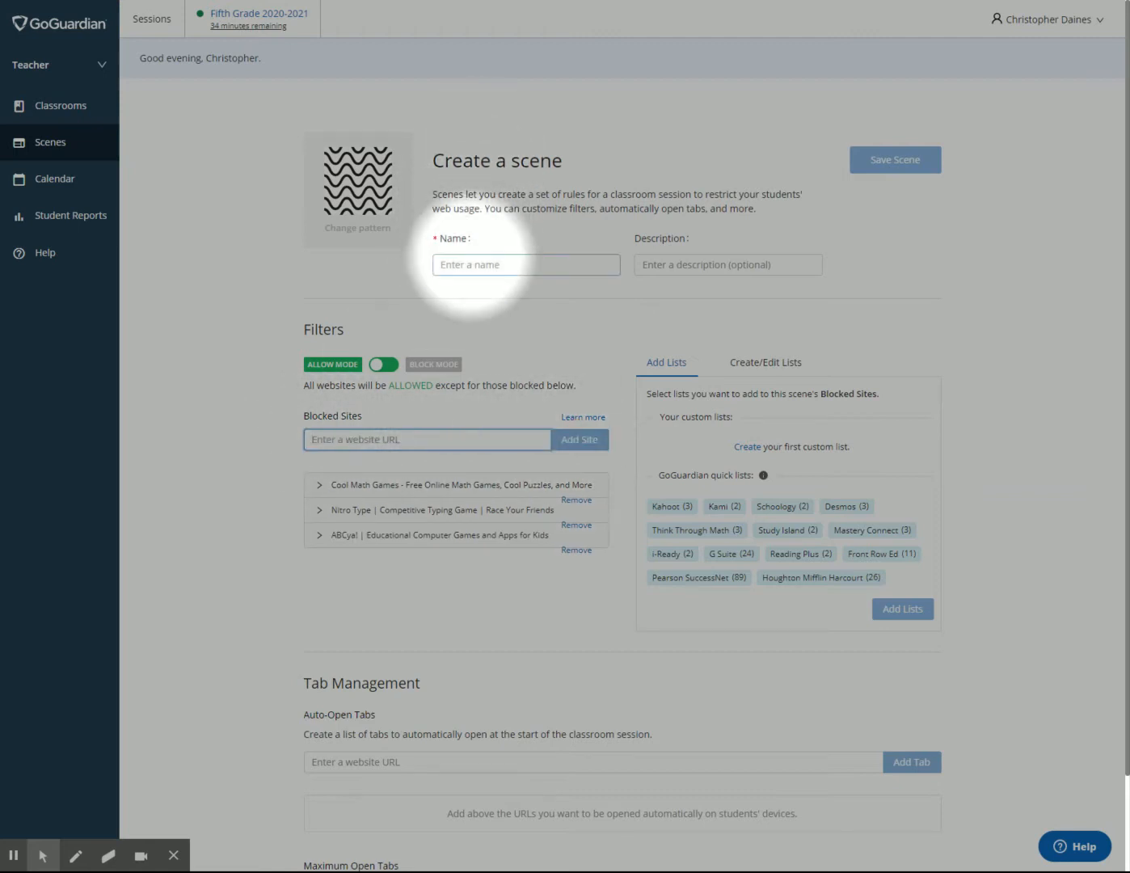
- Replace placeholder name 'Example Scene' with 'NITRO, CMG, ABC BLOCK' and add description 'Training'
click(525, 264)
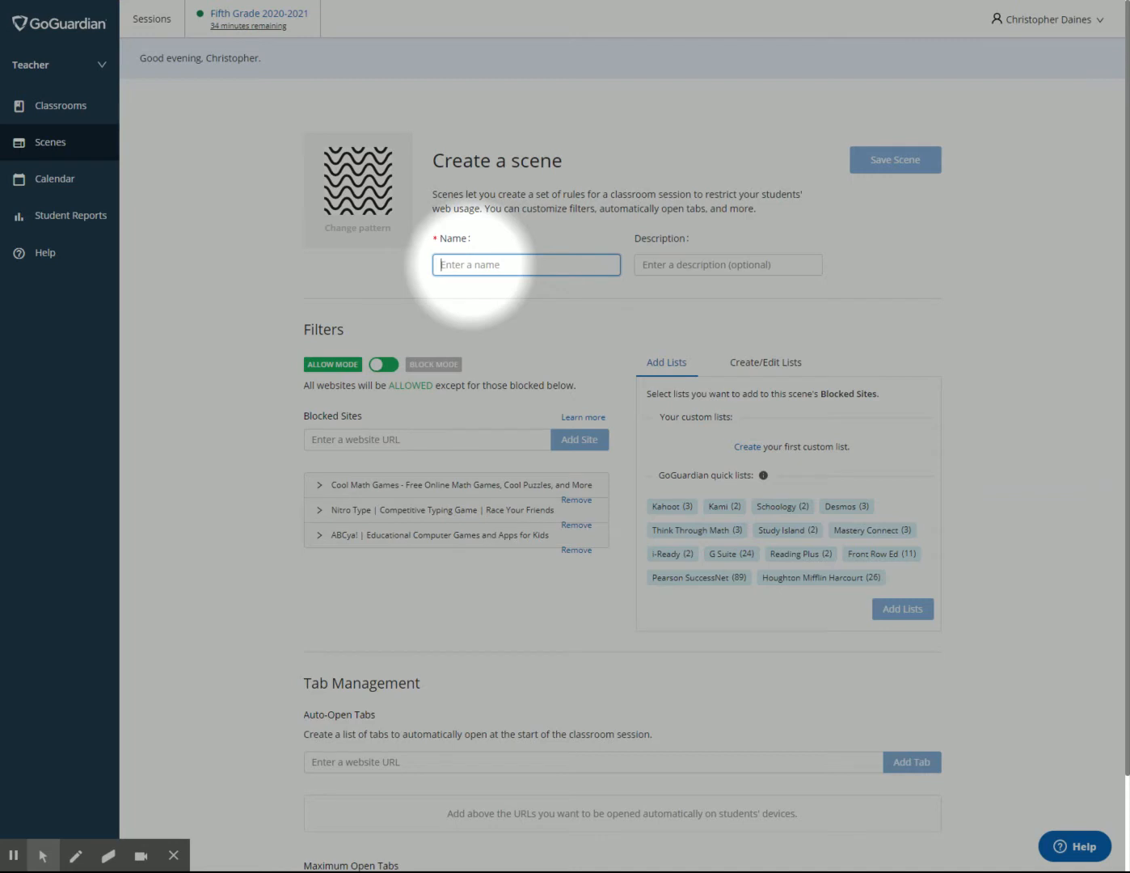
text(Example)
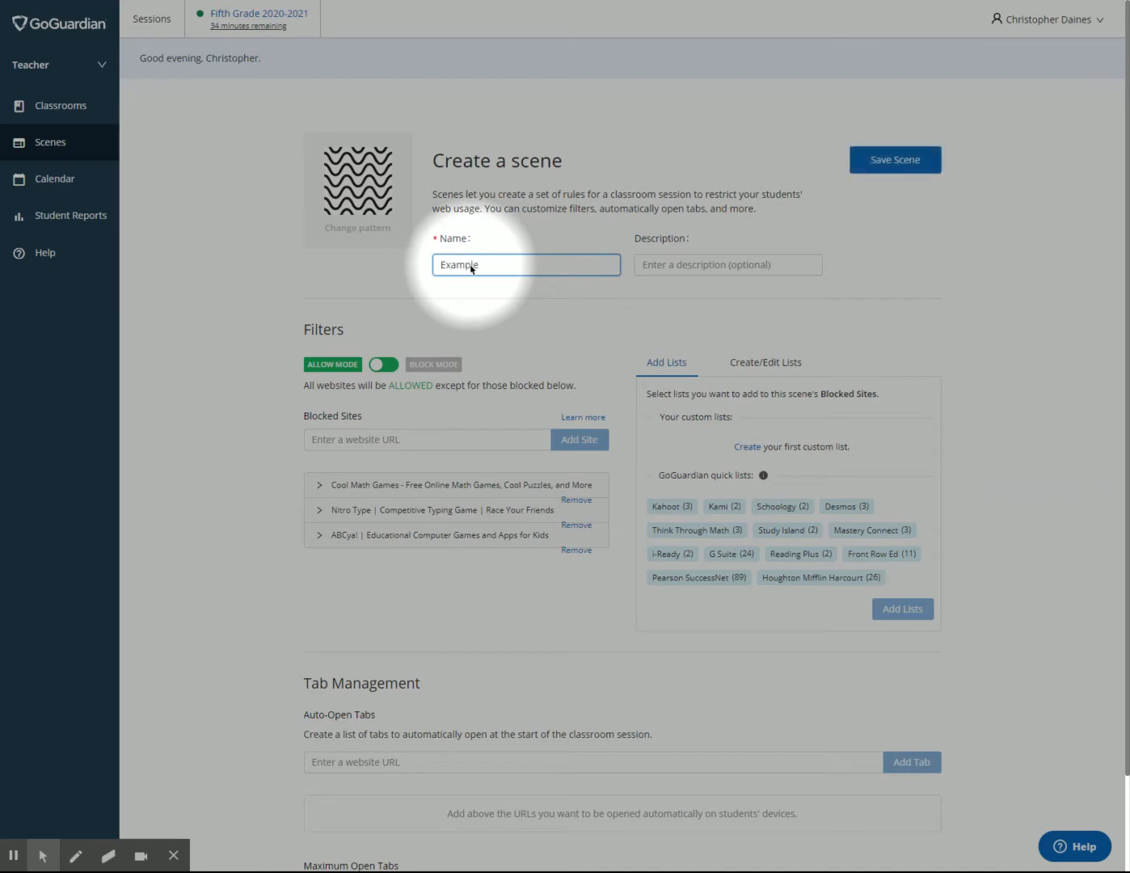
text(Scene)
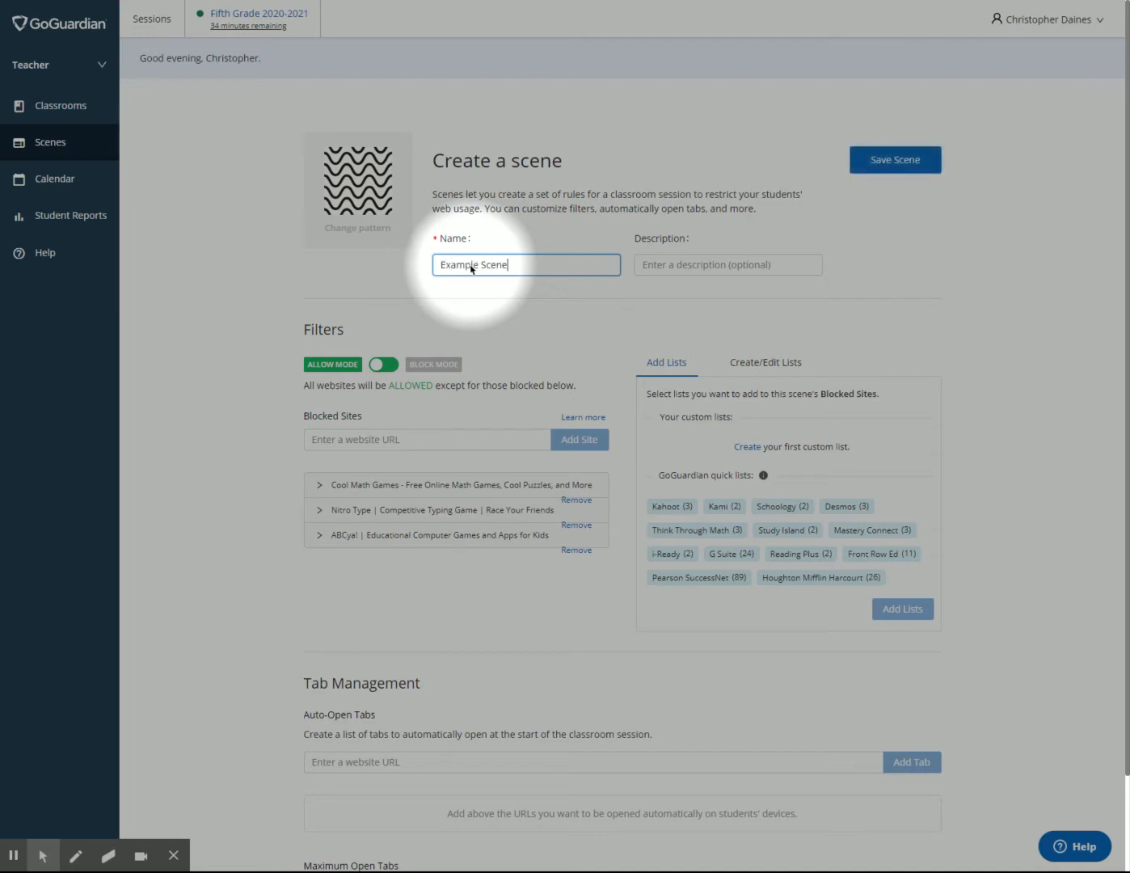
click(727, 264)
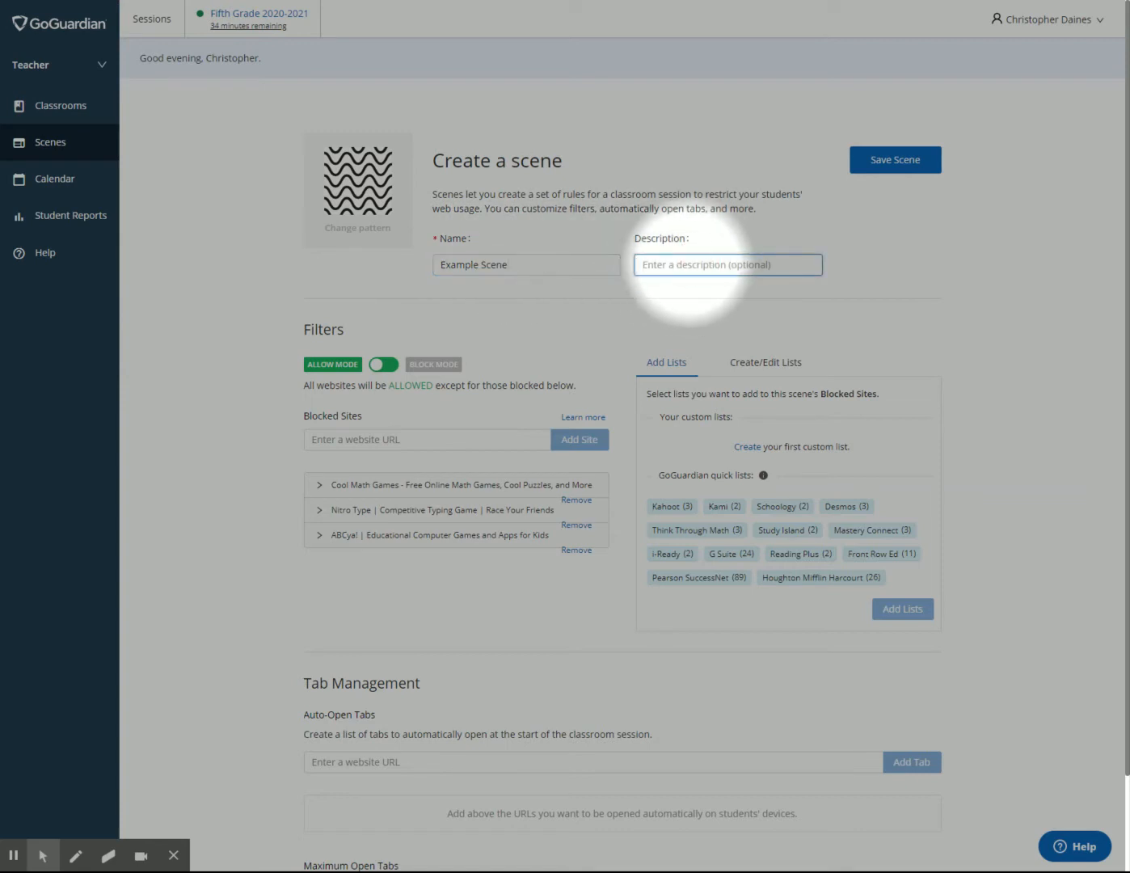
text(Training)
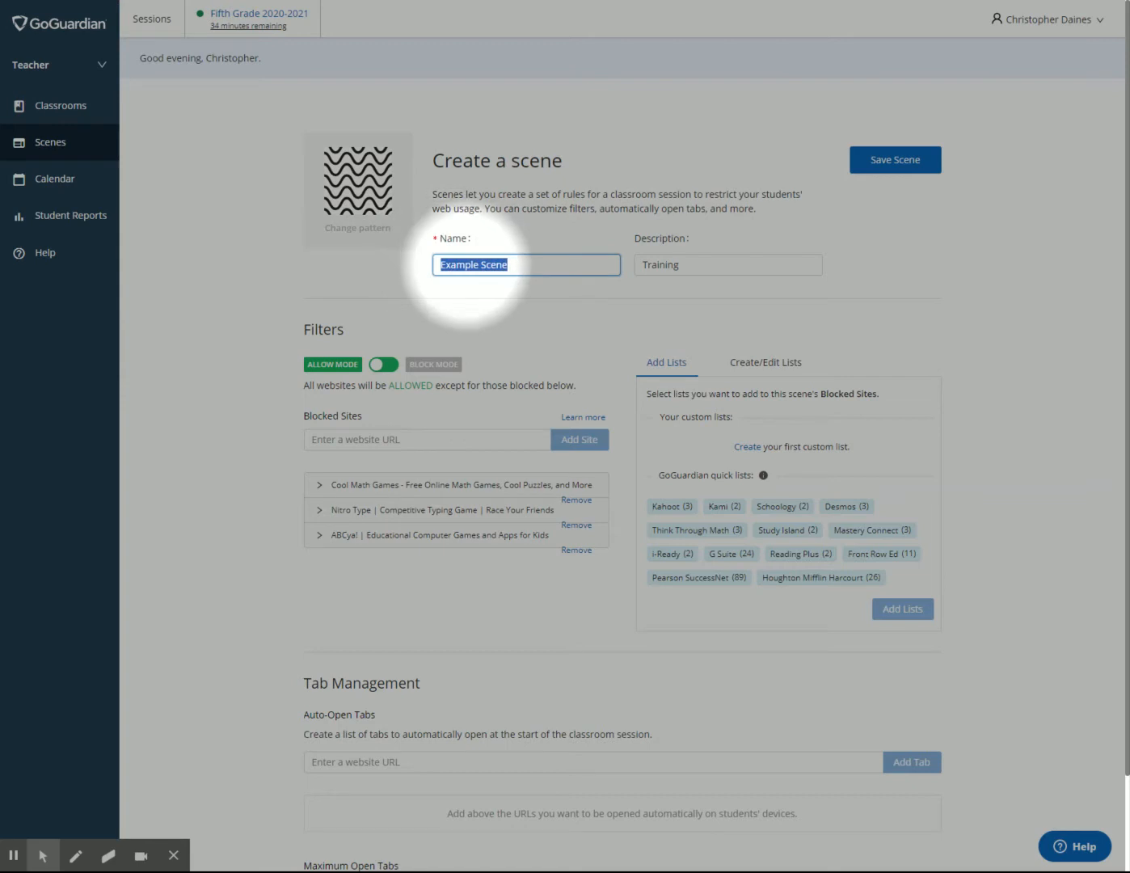
text(NITRO)
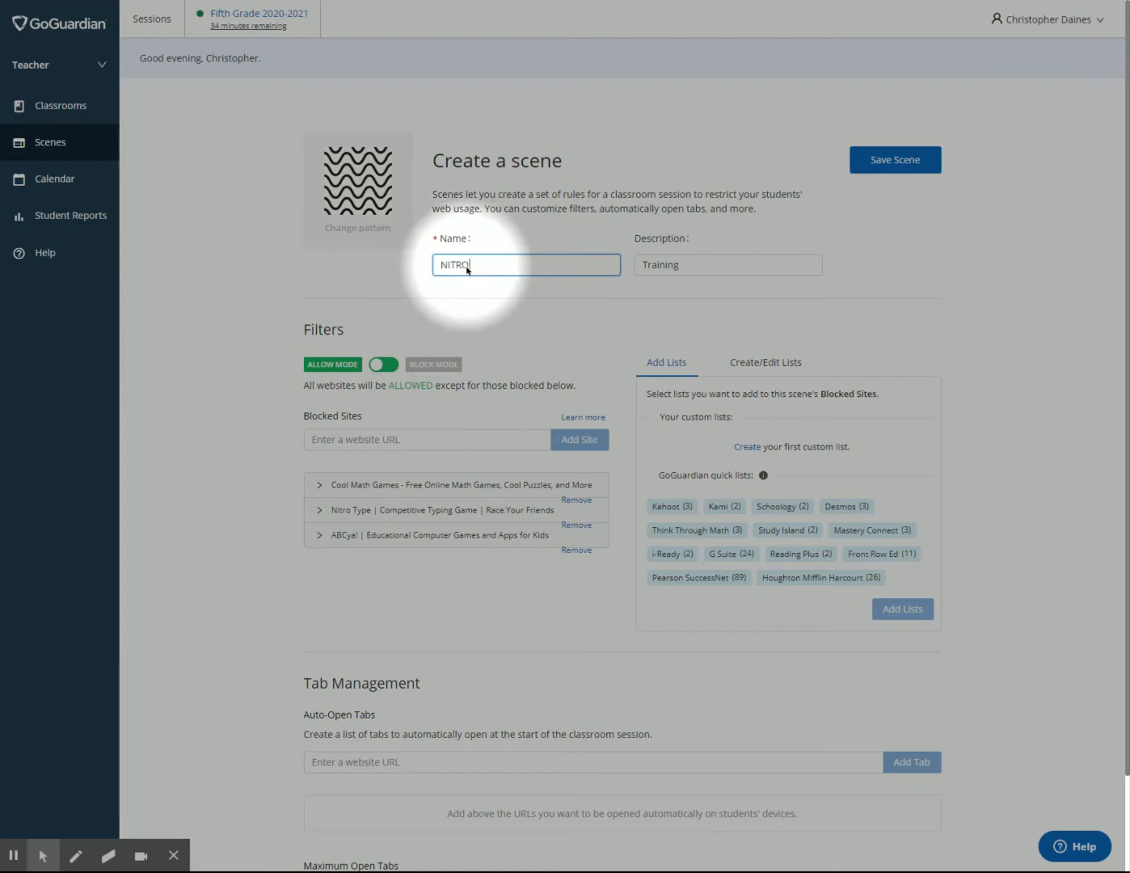
text(, CMG,)
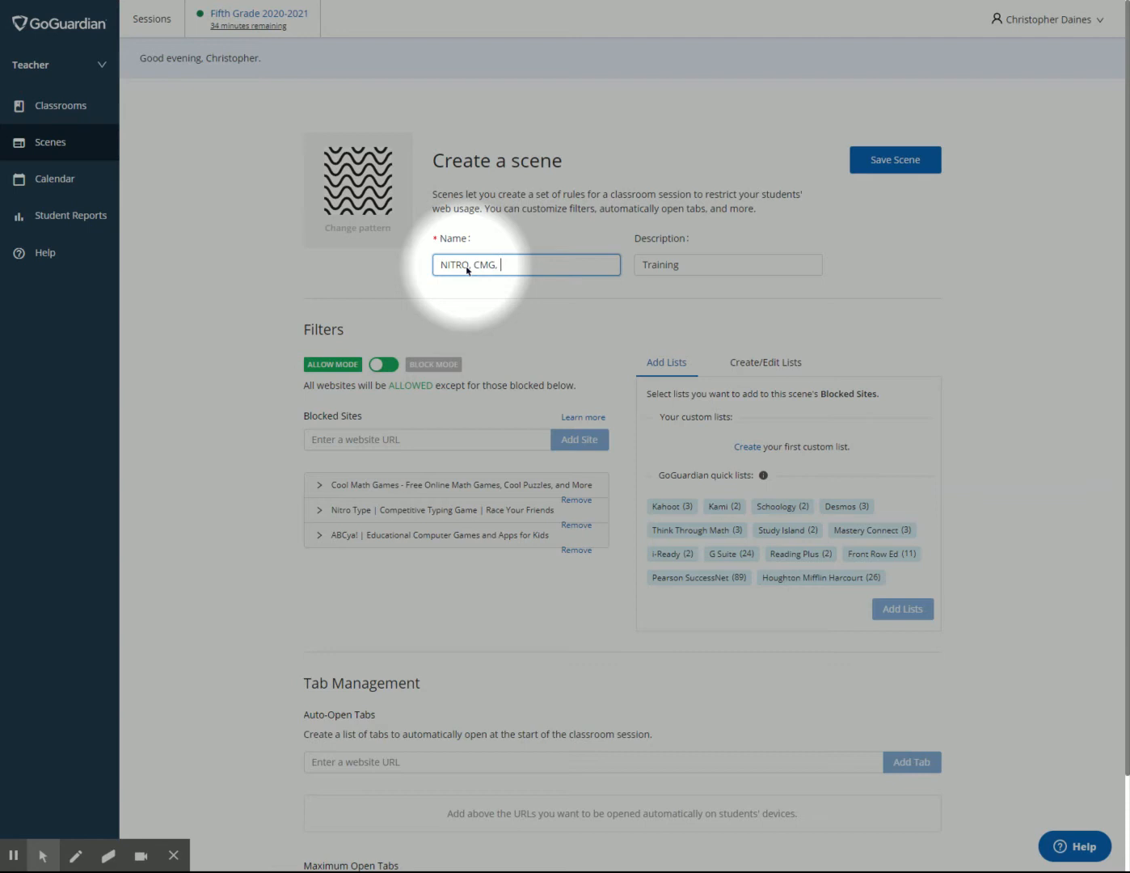
text(ABC BLOCK)
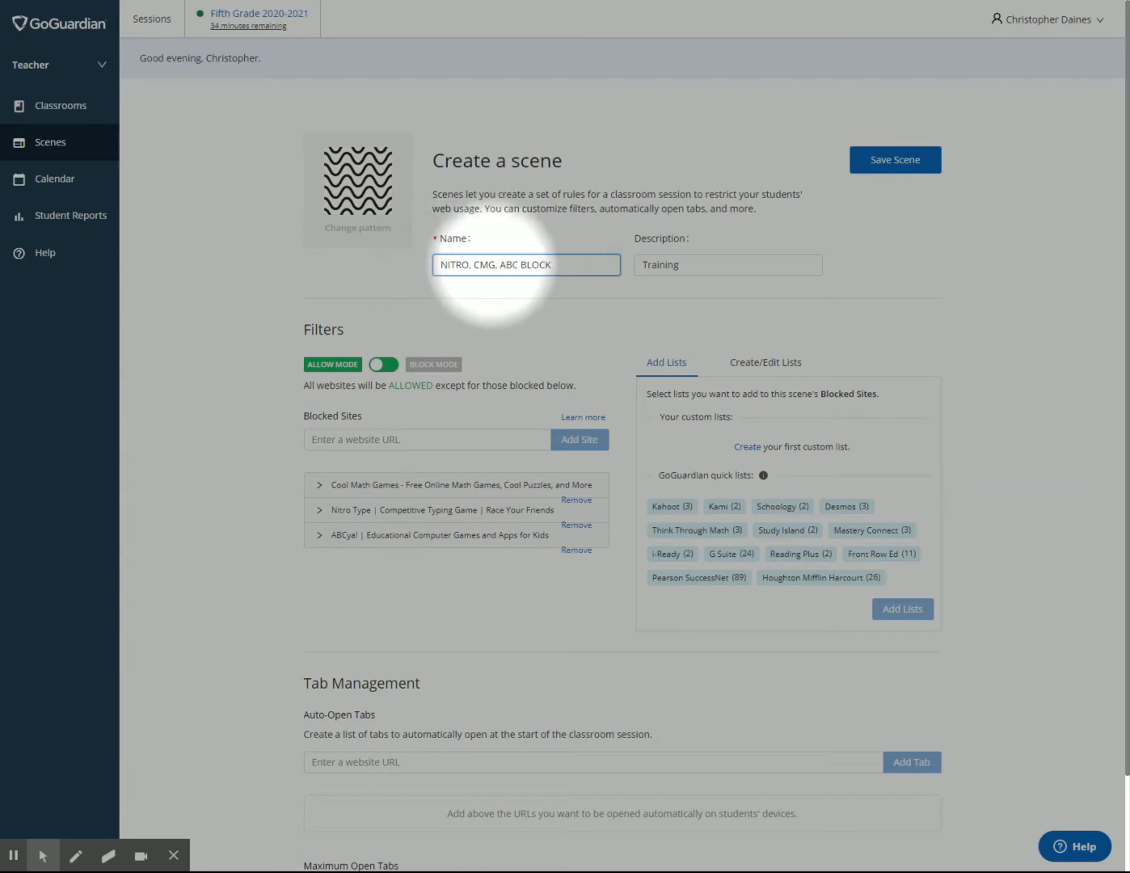
mouse_move(412, 286)
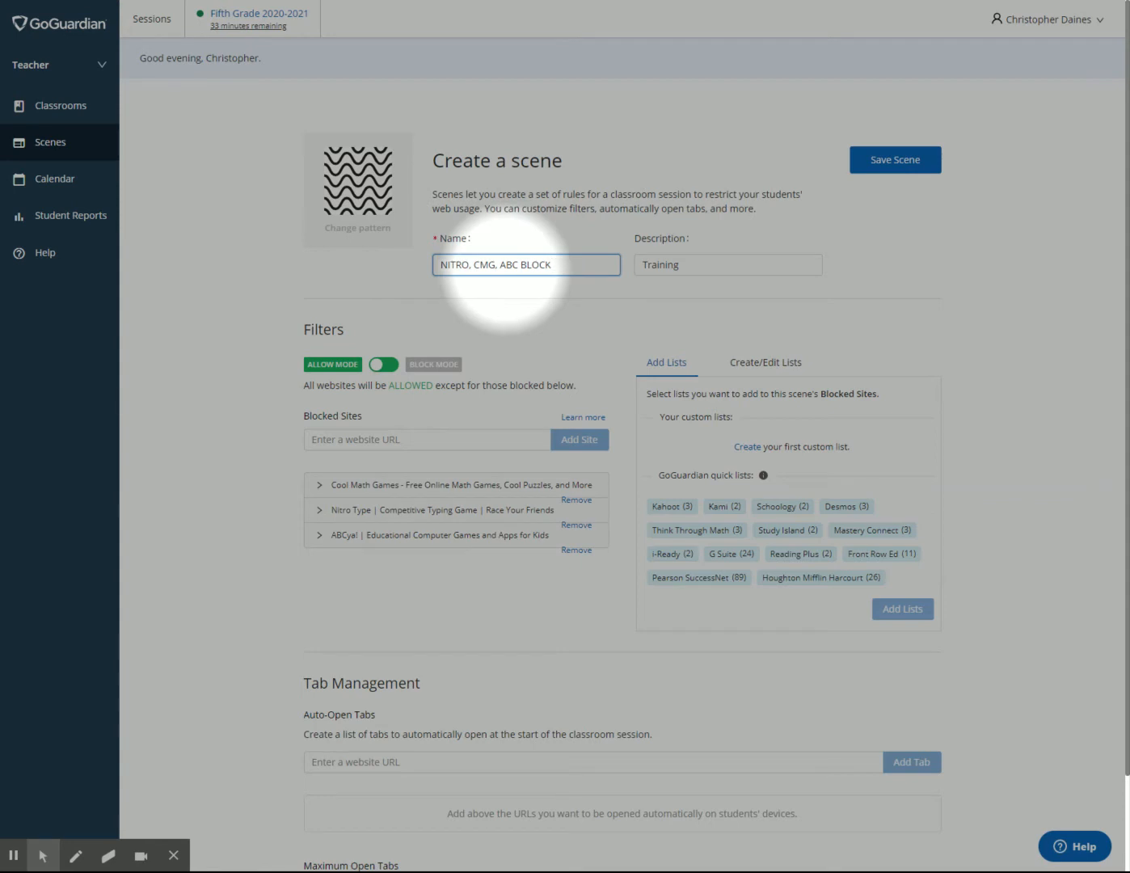
click(525, 264)
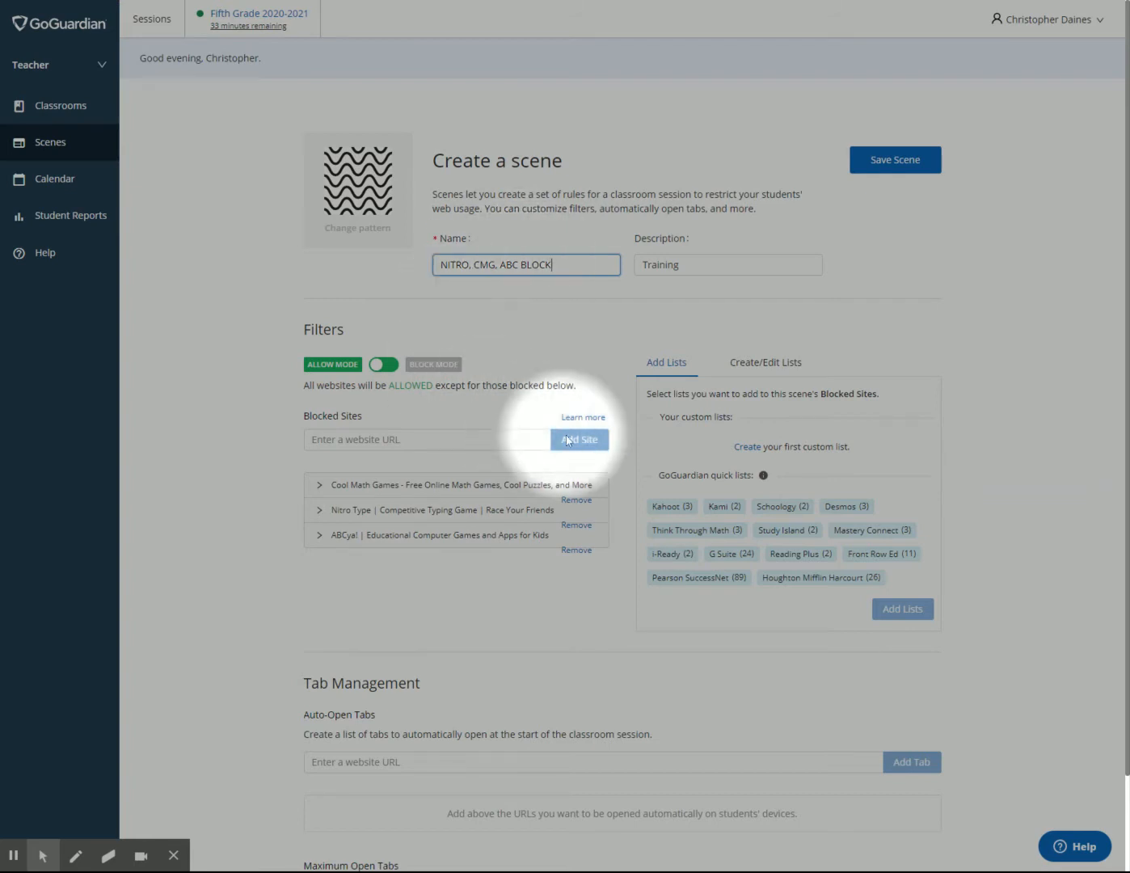
mouse_move(748, 172)
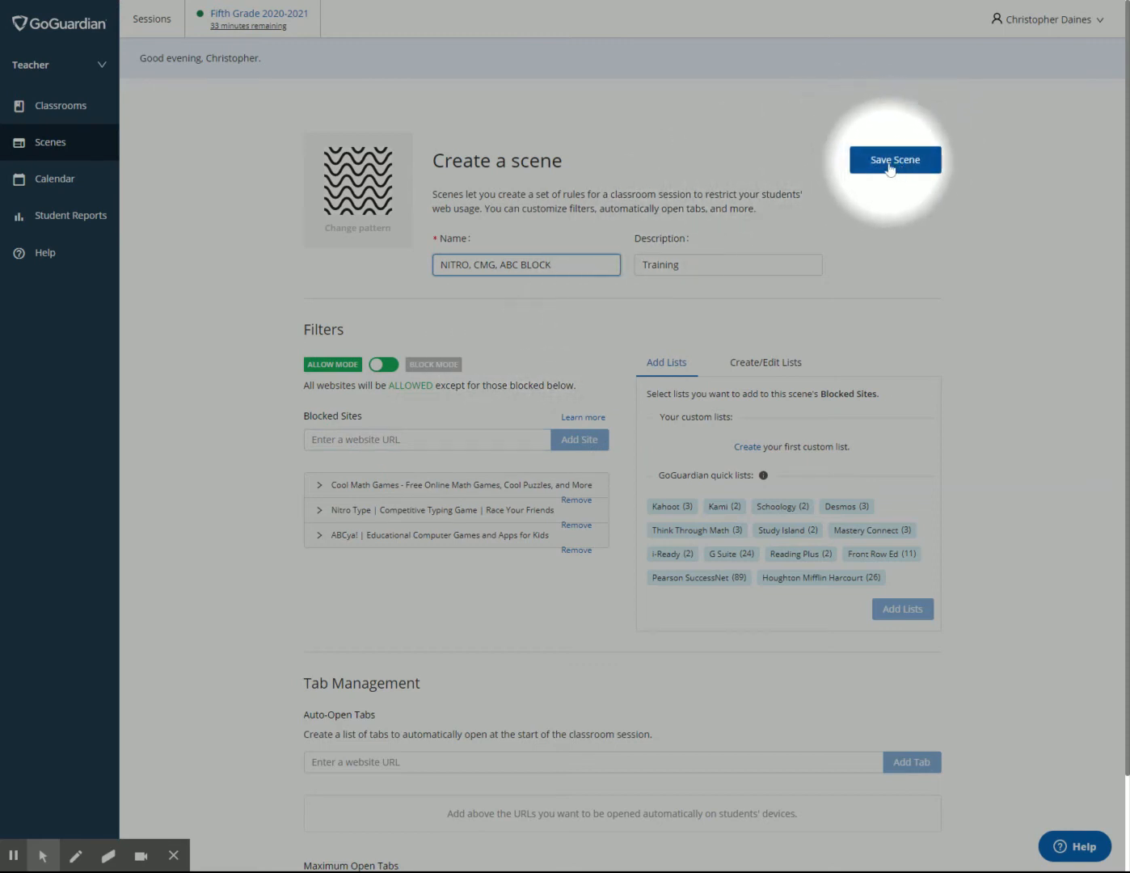
- Save the NITRO, CMG, ABC BLOCK scene so it appears as the ninth scene
click(893, 159)
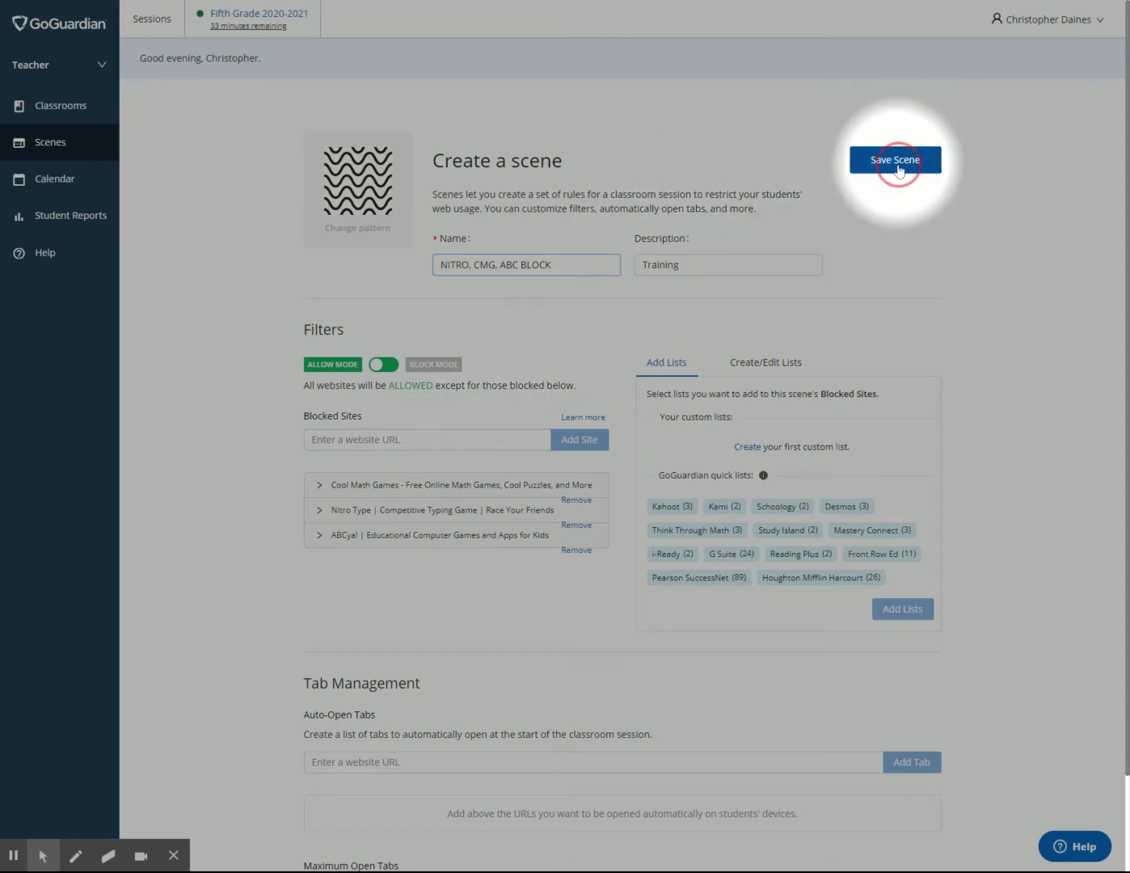
click(893, 159)
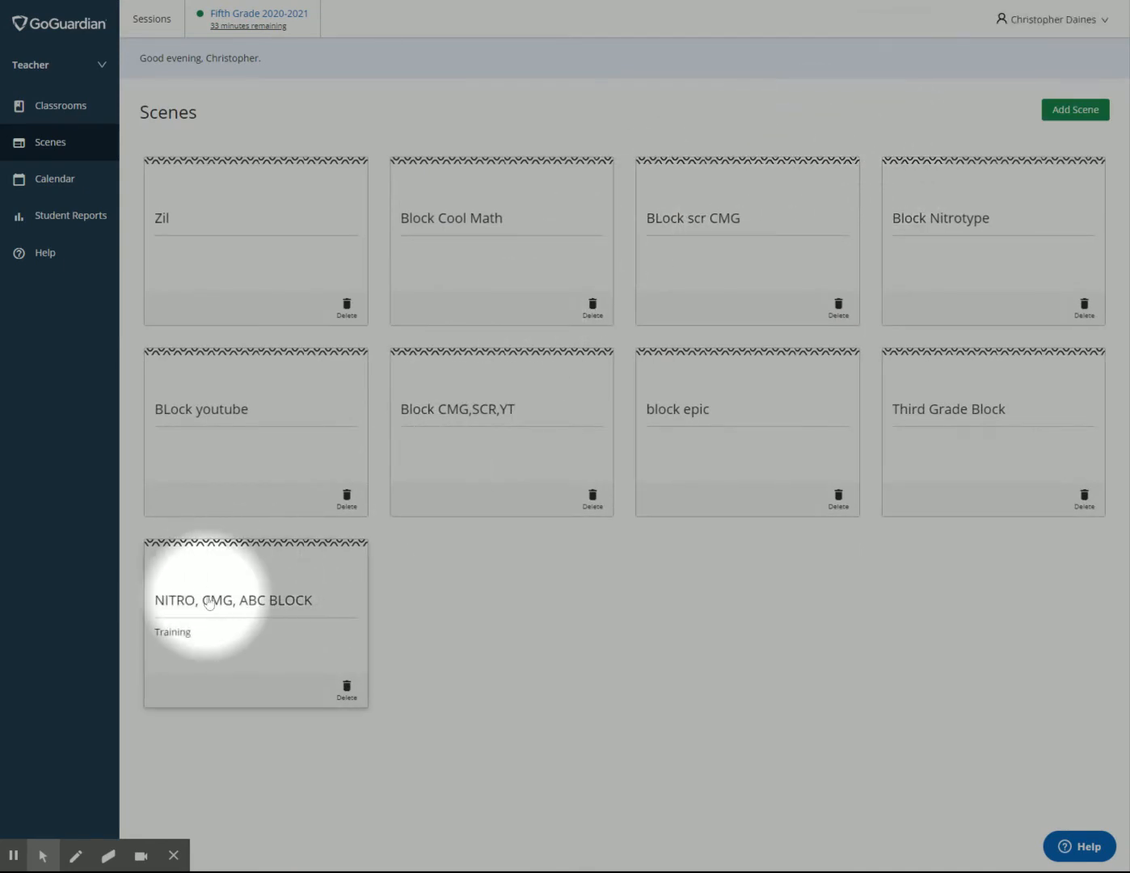
- Reopen the NITRO, CMG, ABC BLOCK scene, set Maximum Open Tabs to No Limit, and update it
click(233, 600)
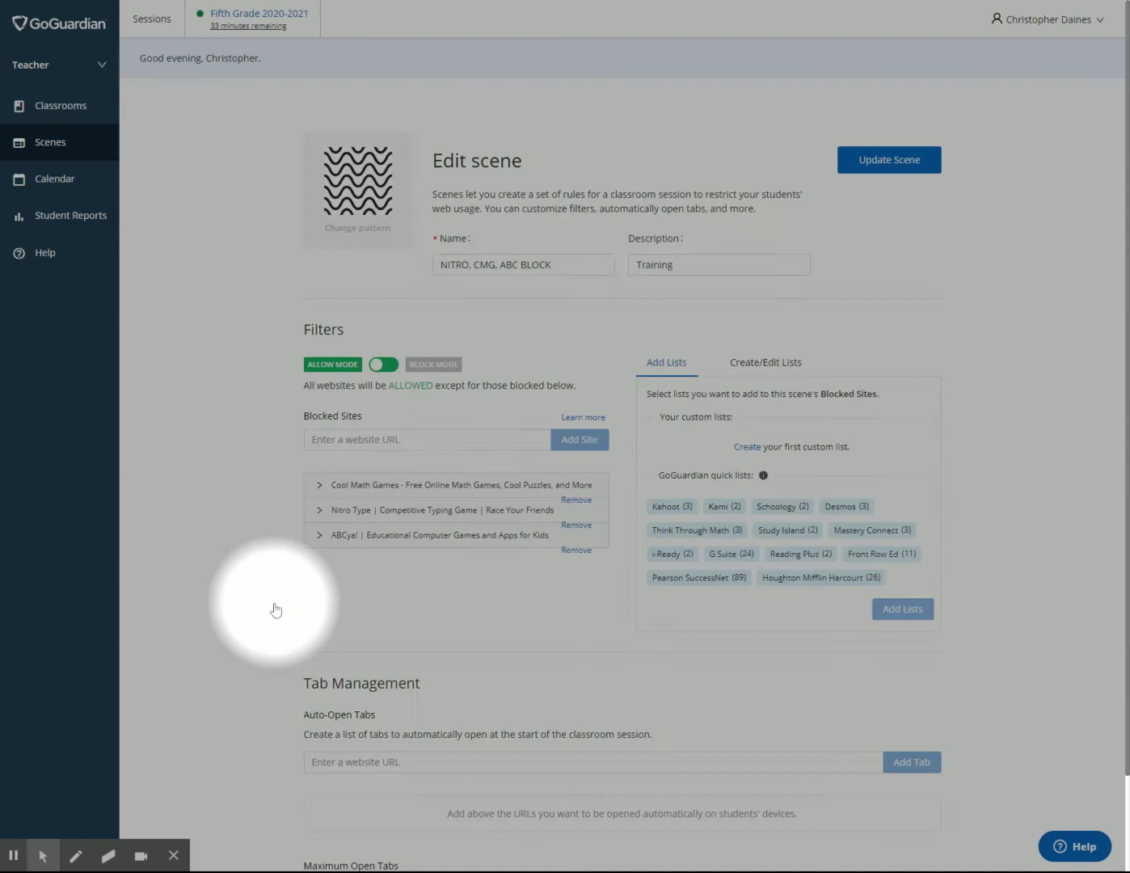
scroll(down, 3)
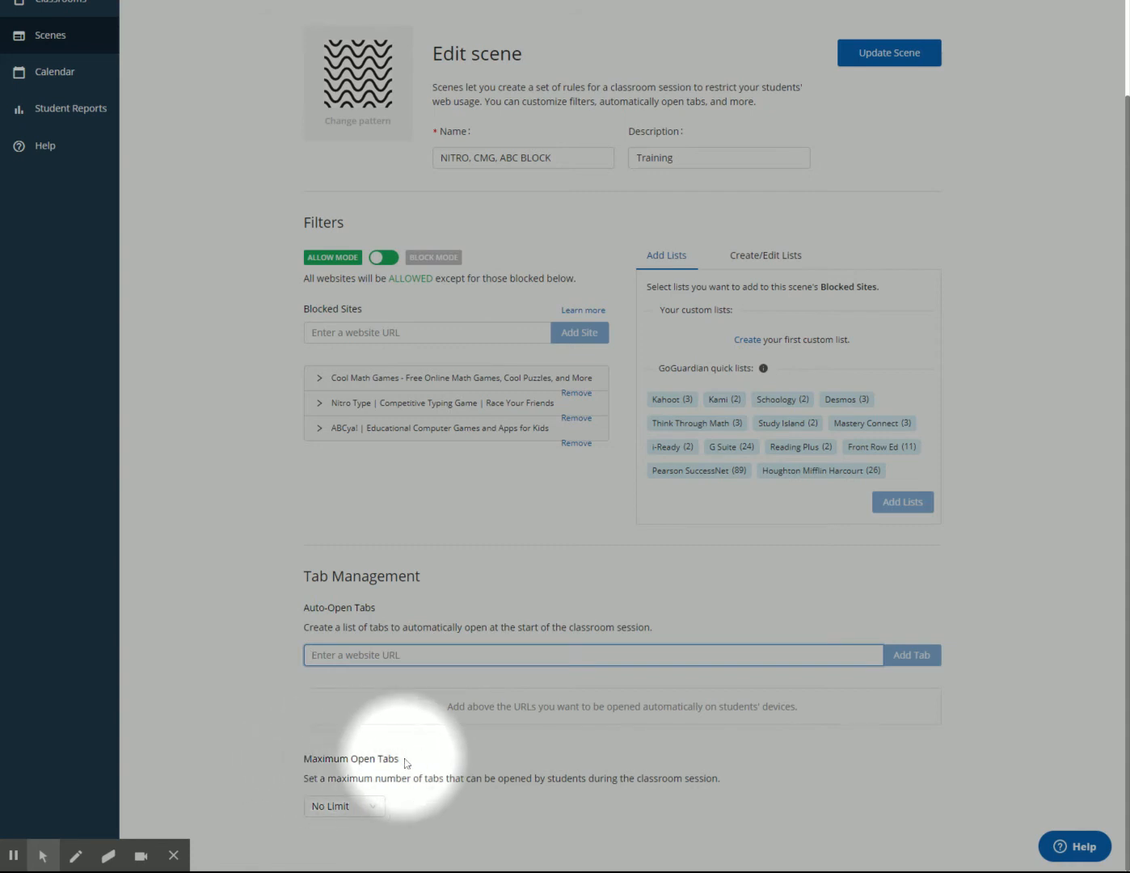
click(344, 806)
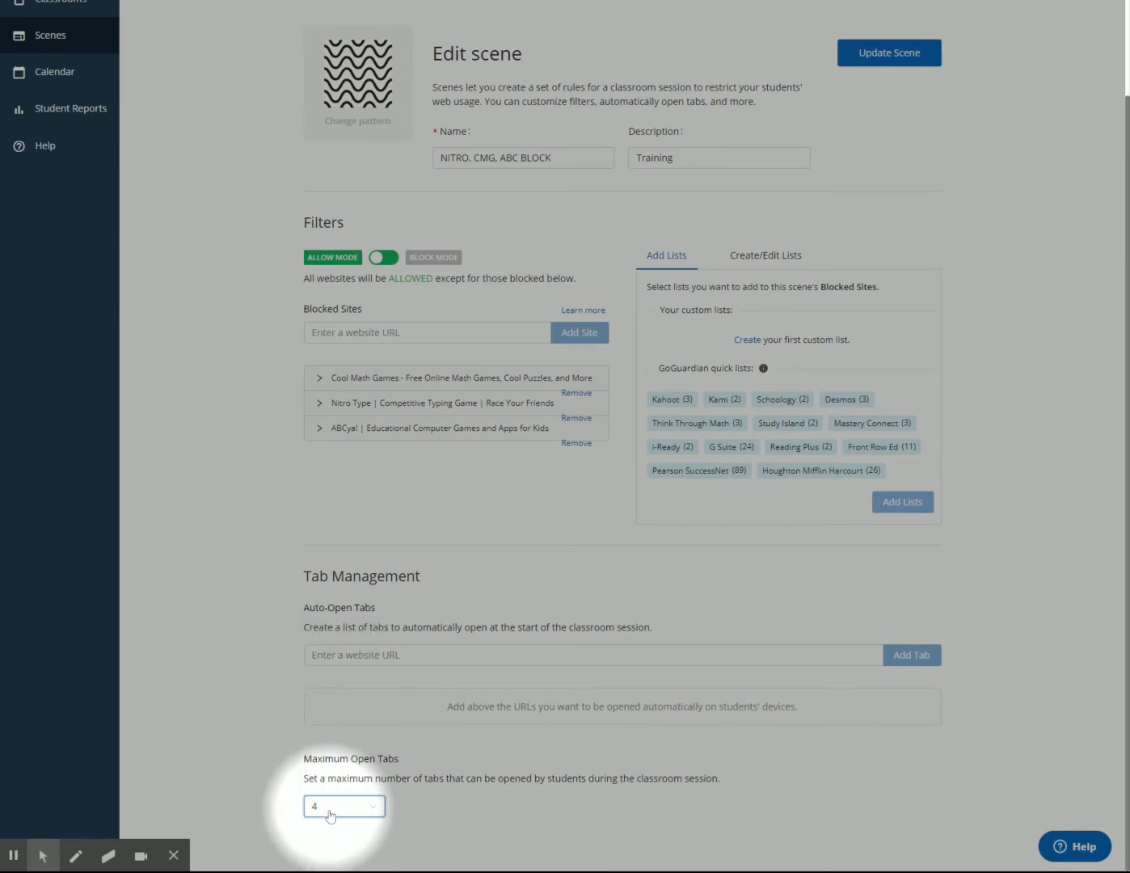
click(342, 806)
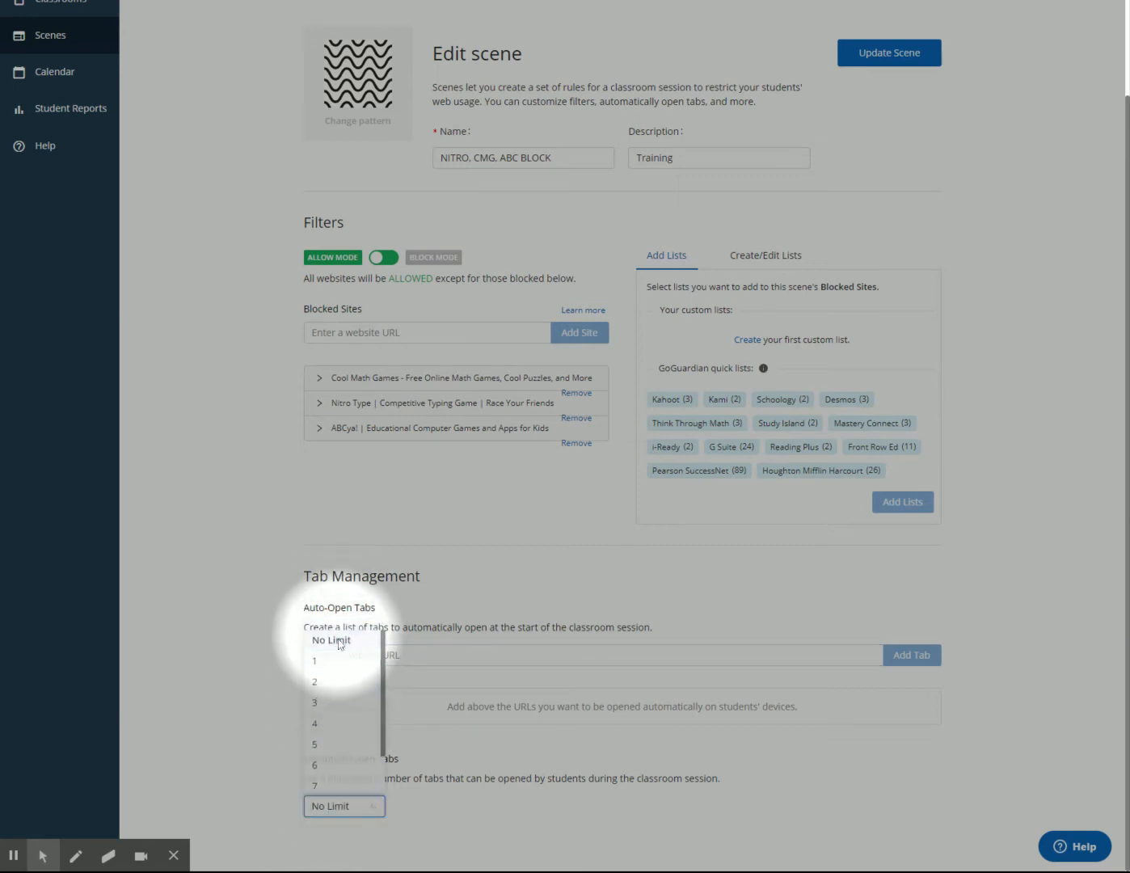
click(331, 639)
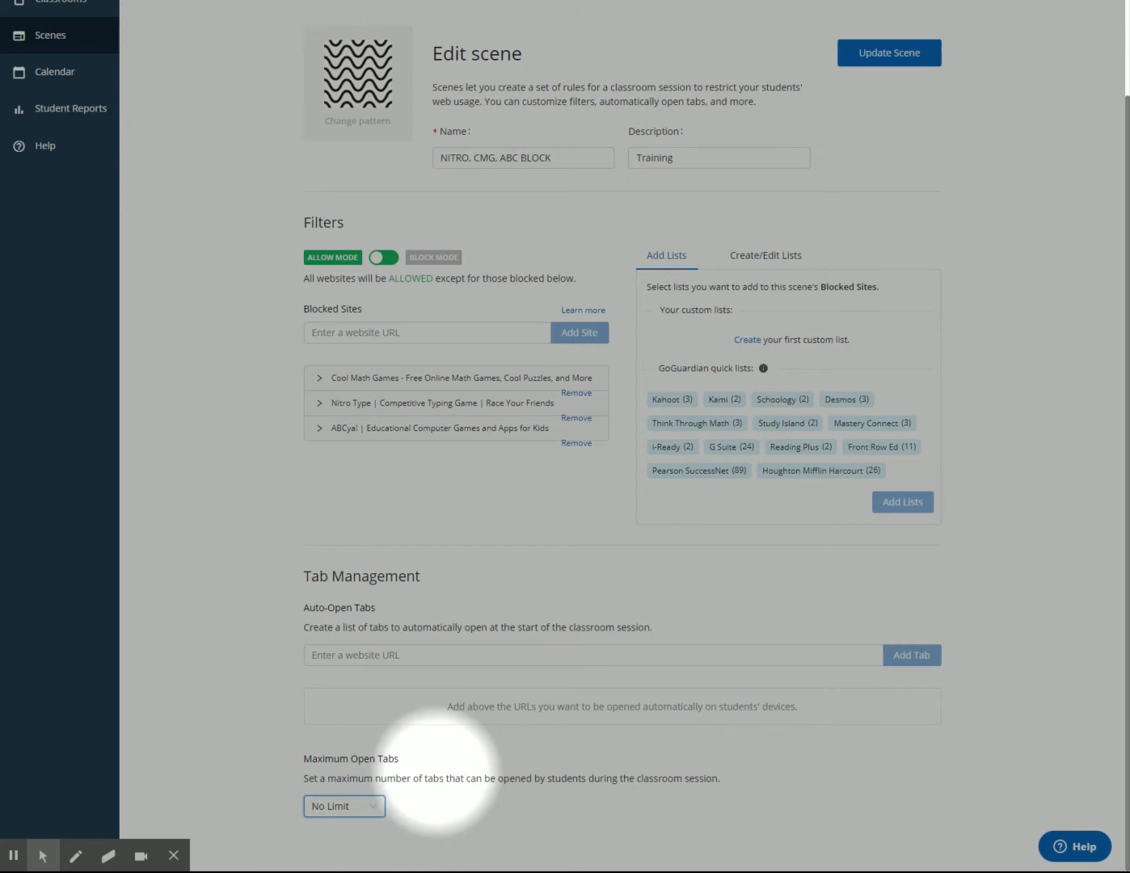
mouse_move(441, 747)
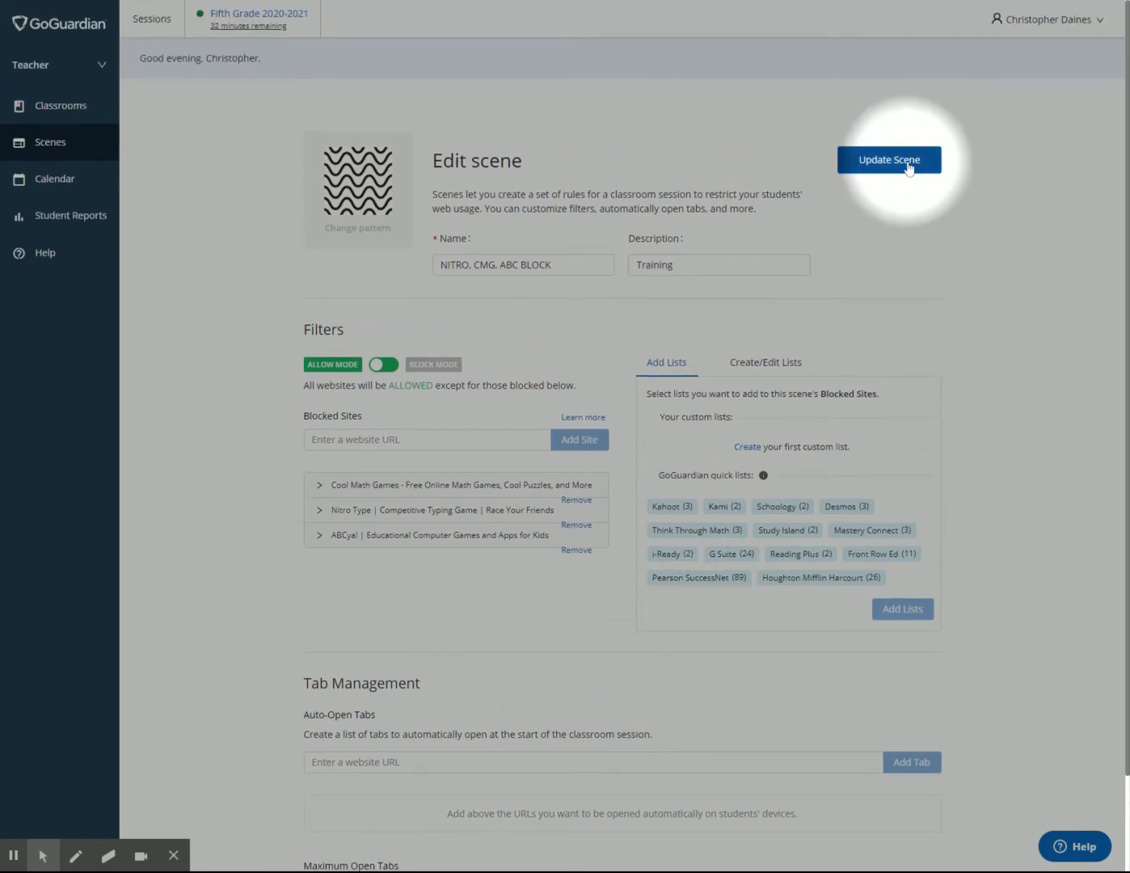
click(888, 159)
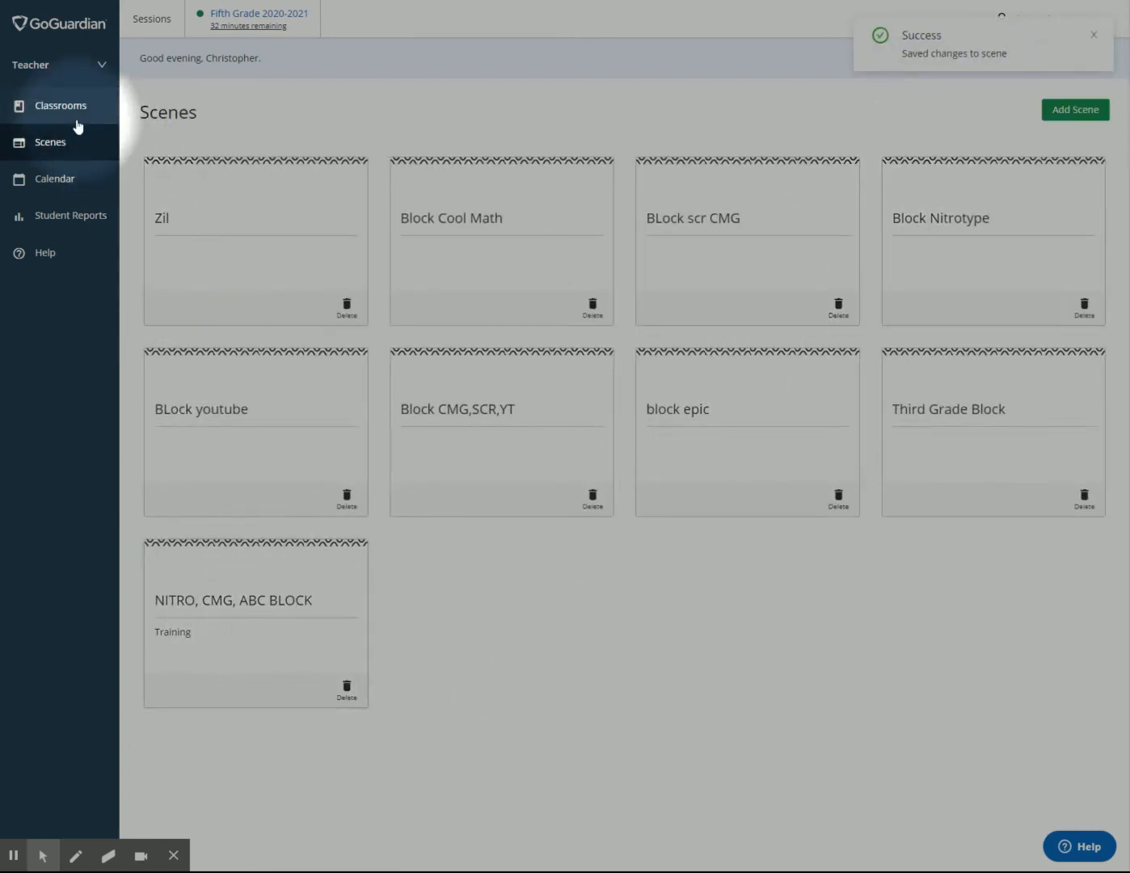
- Set Fifth Grade 2020-2021's default scene to NITRO, CMG, ABC BLOCK and open its live session
click(60, 105)
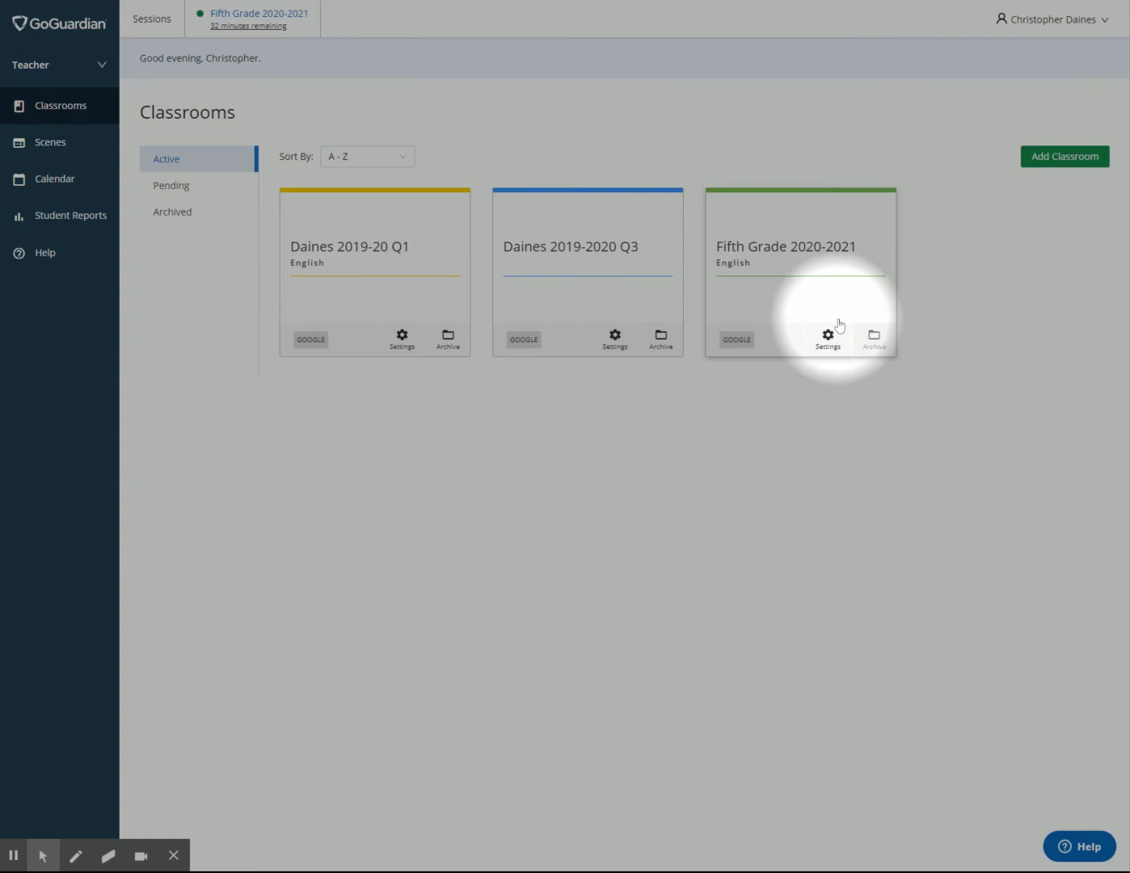
click(827, 334)
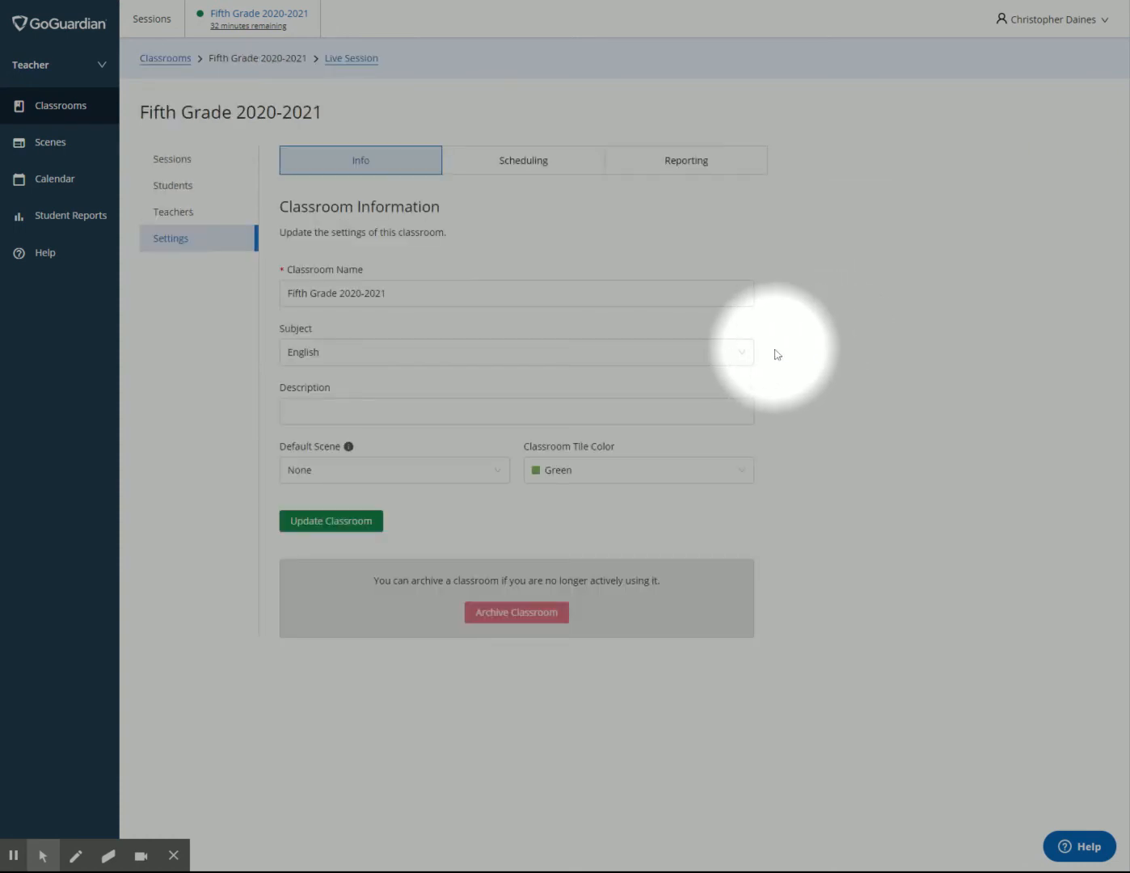
mouse_move(176, 196)
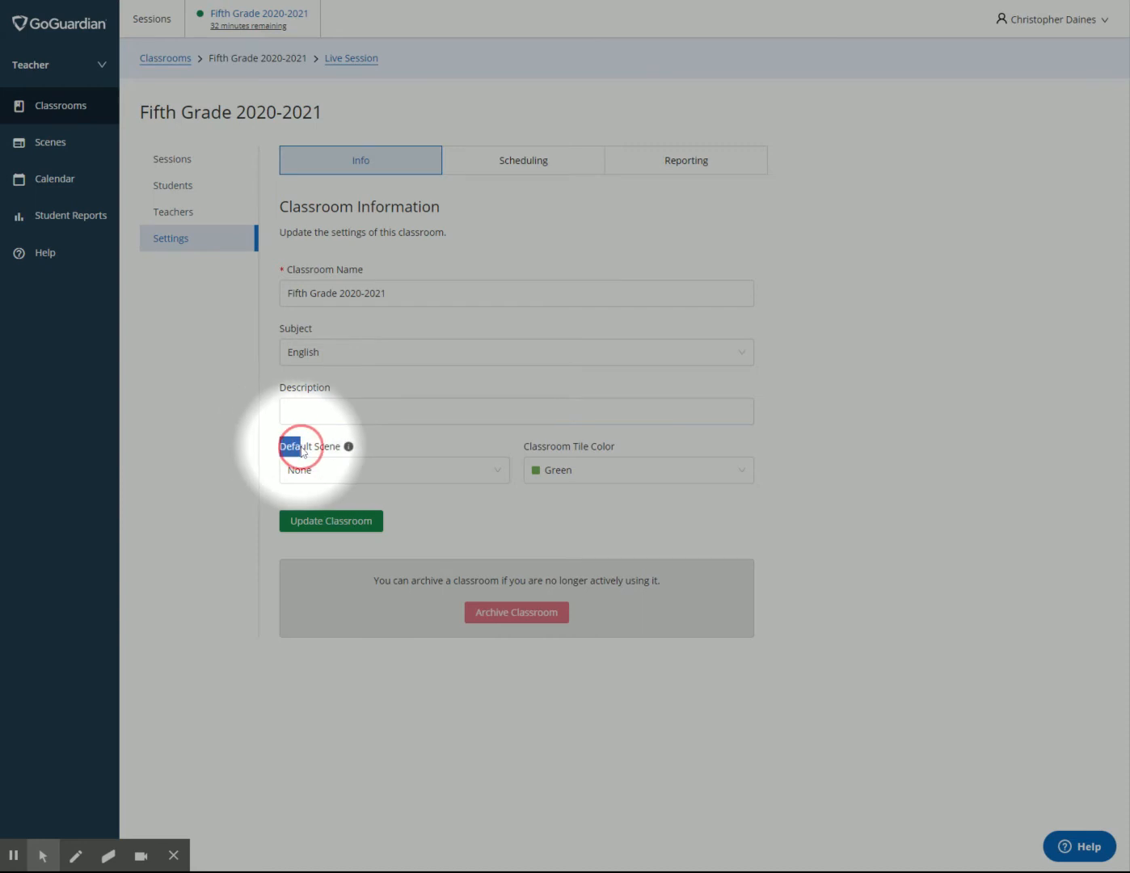
mouse_move(347, 446)
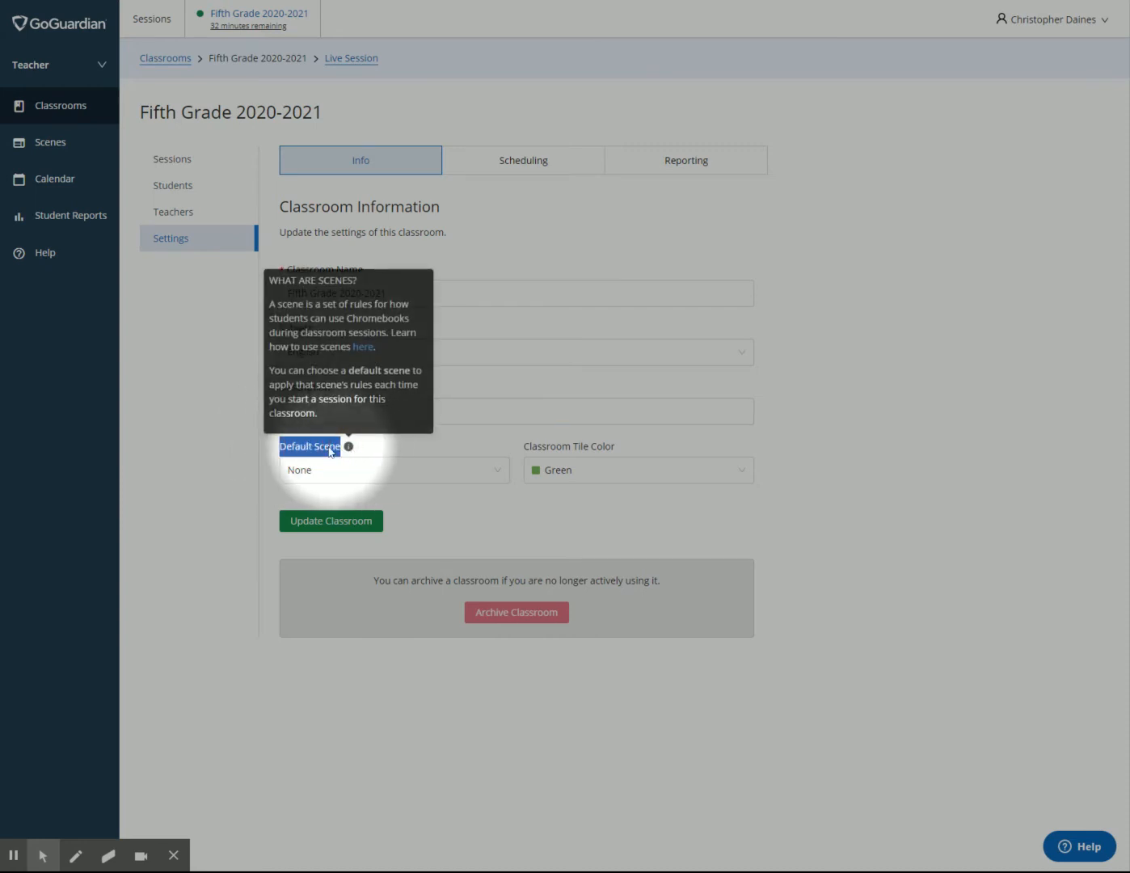
click(393, 470)
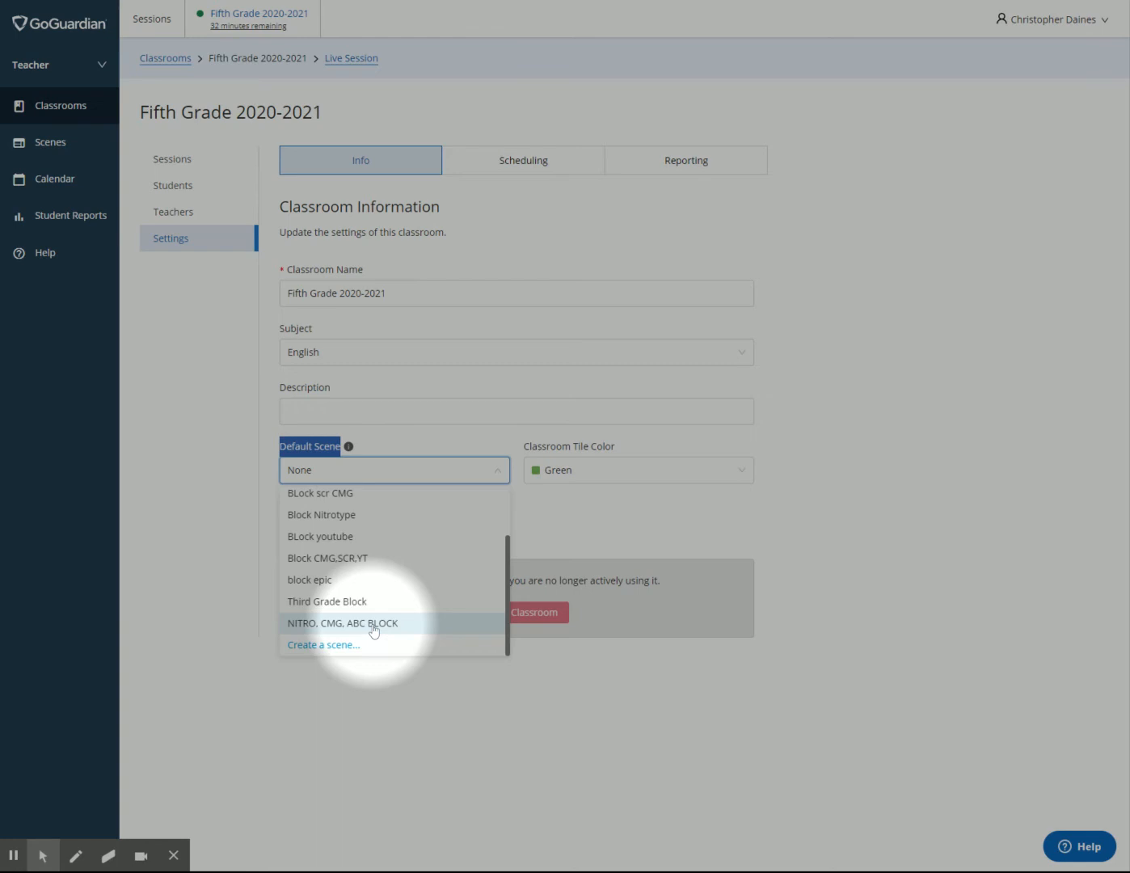
click(342, 622)
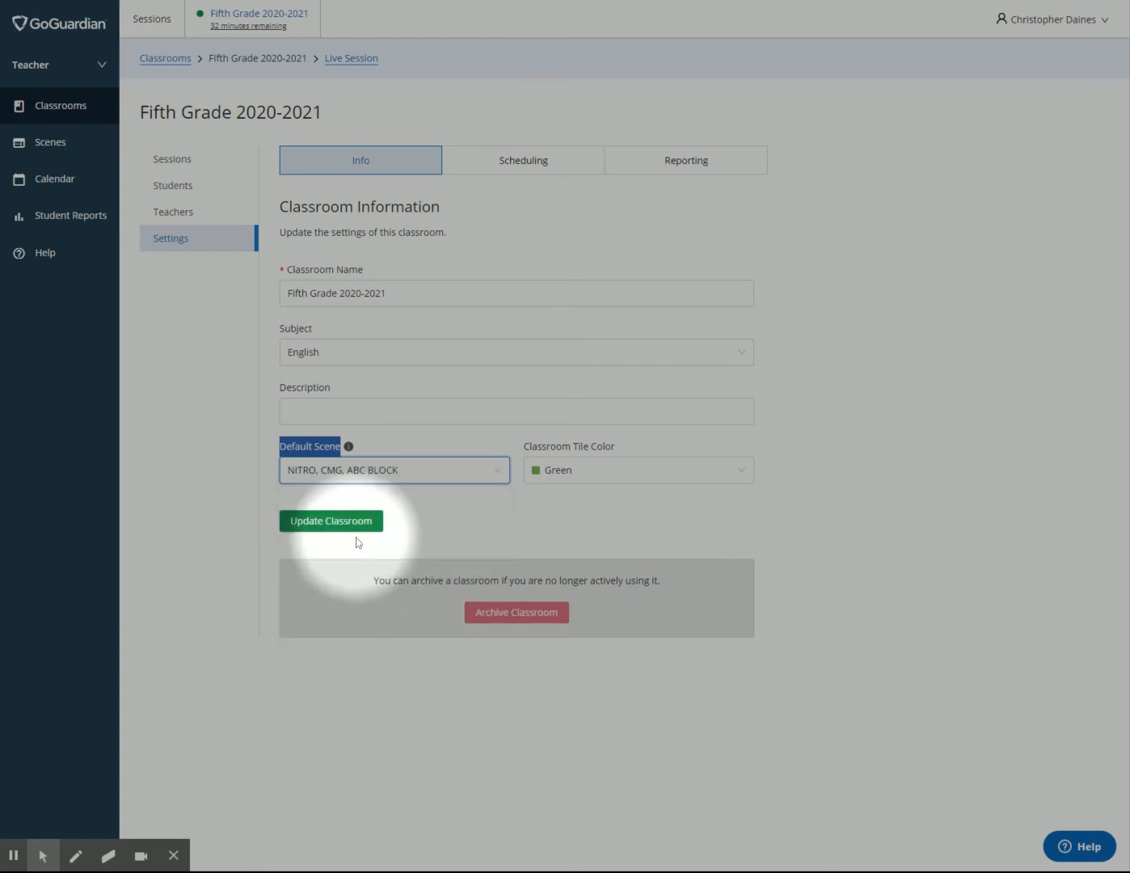
click(330, 521)
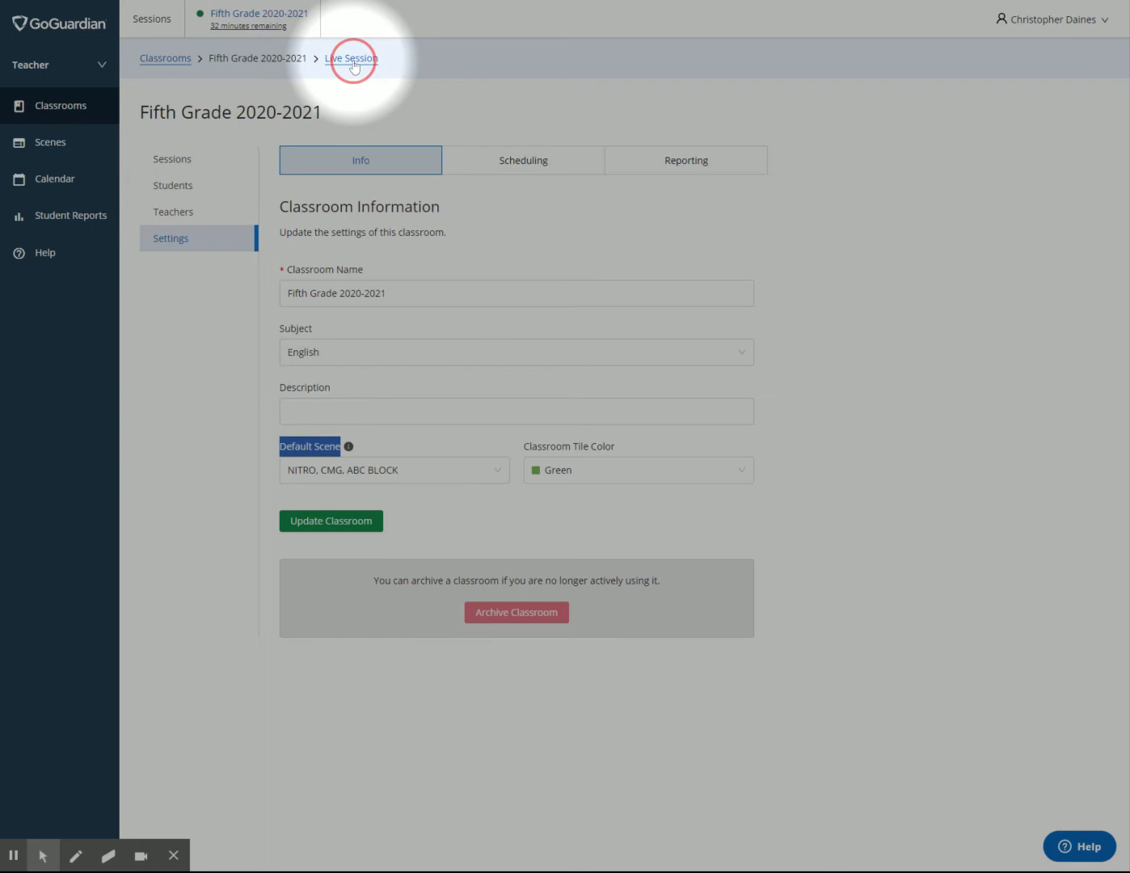
click(351, 58)
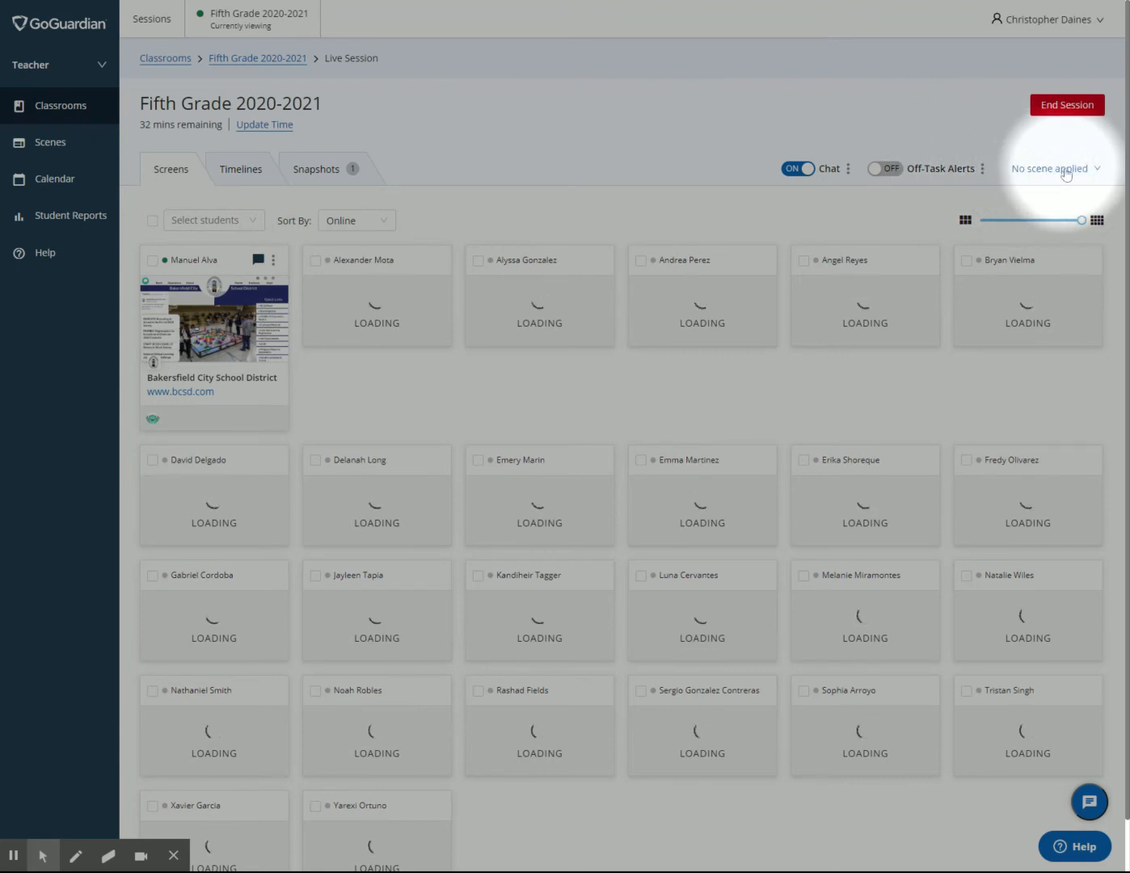
- Choose NITRO, CMG, ABC BLOCK from the live session's scene dropdown
click(1052, 168)
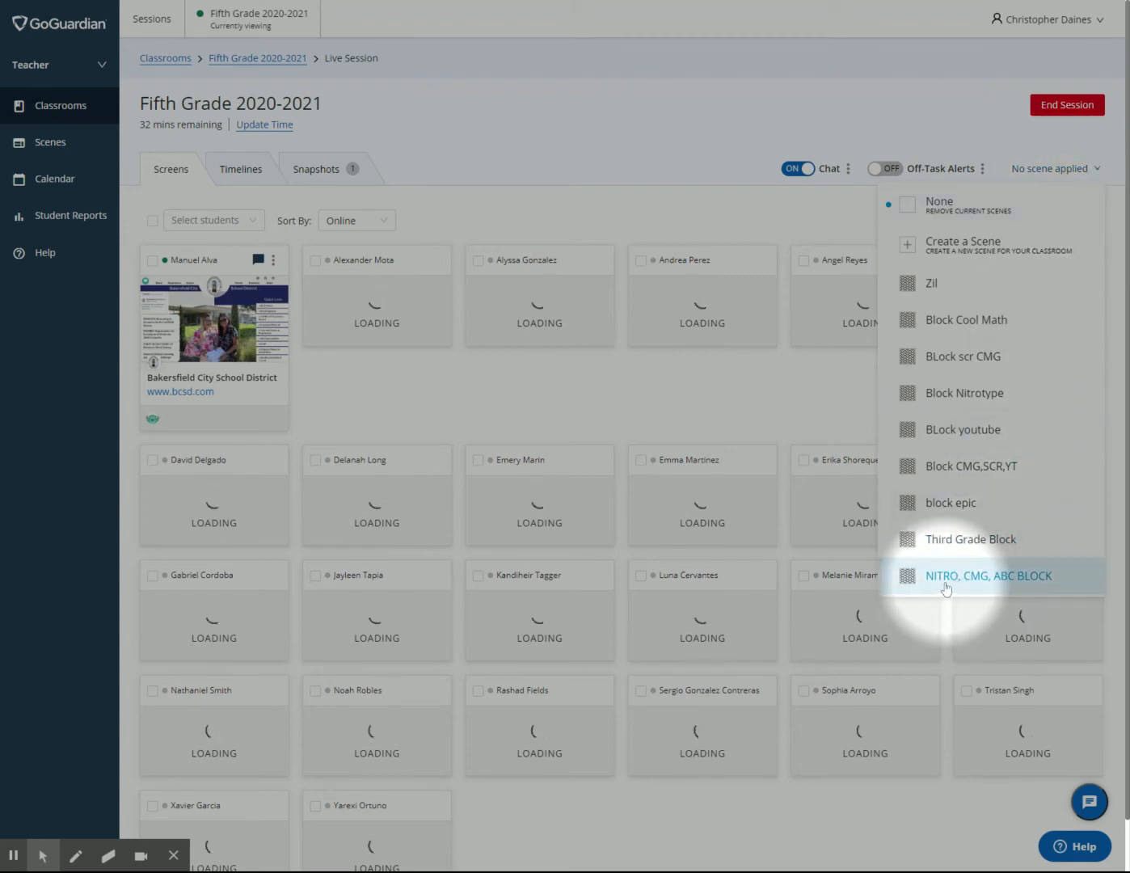
click(988, 576)
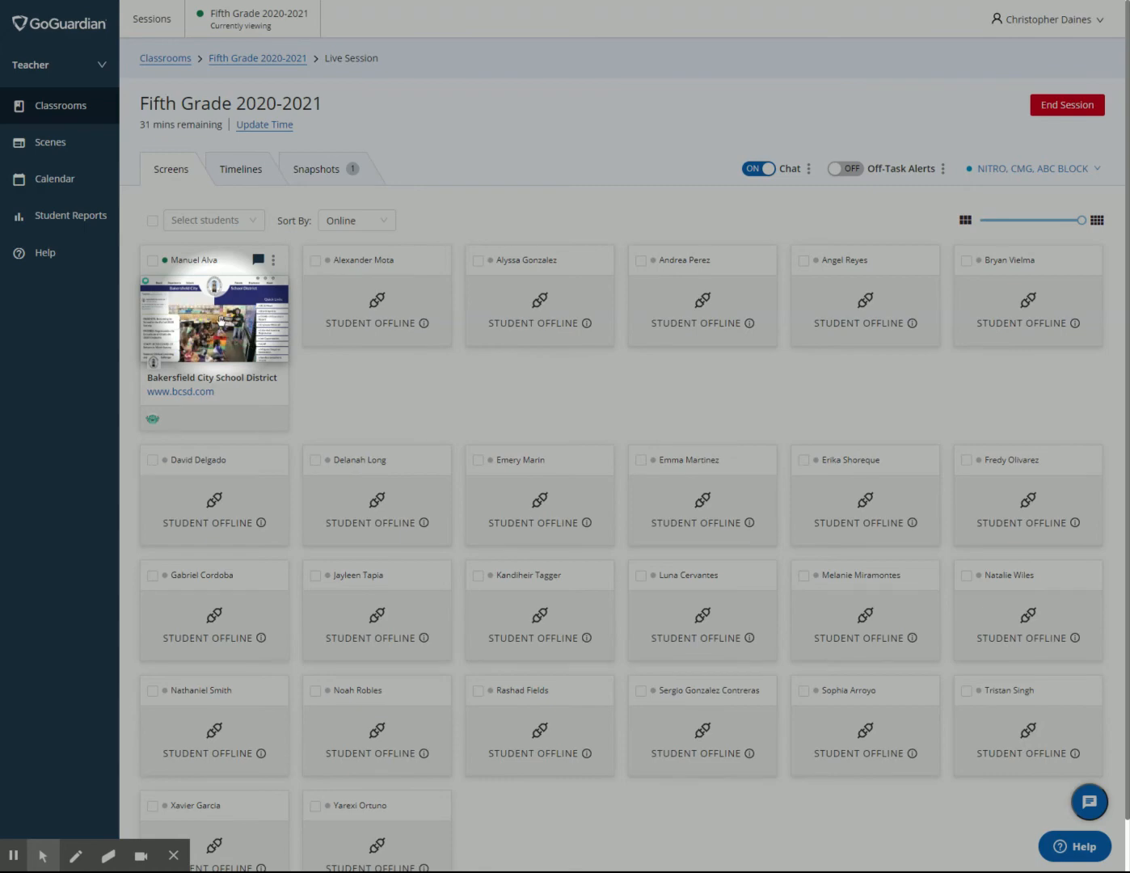
click(215, 319)
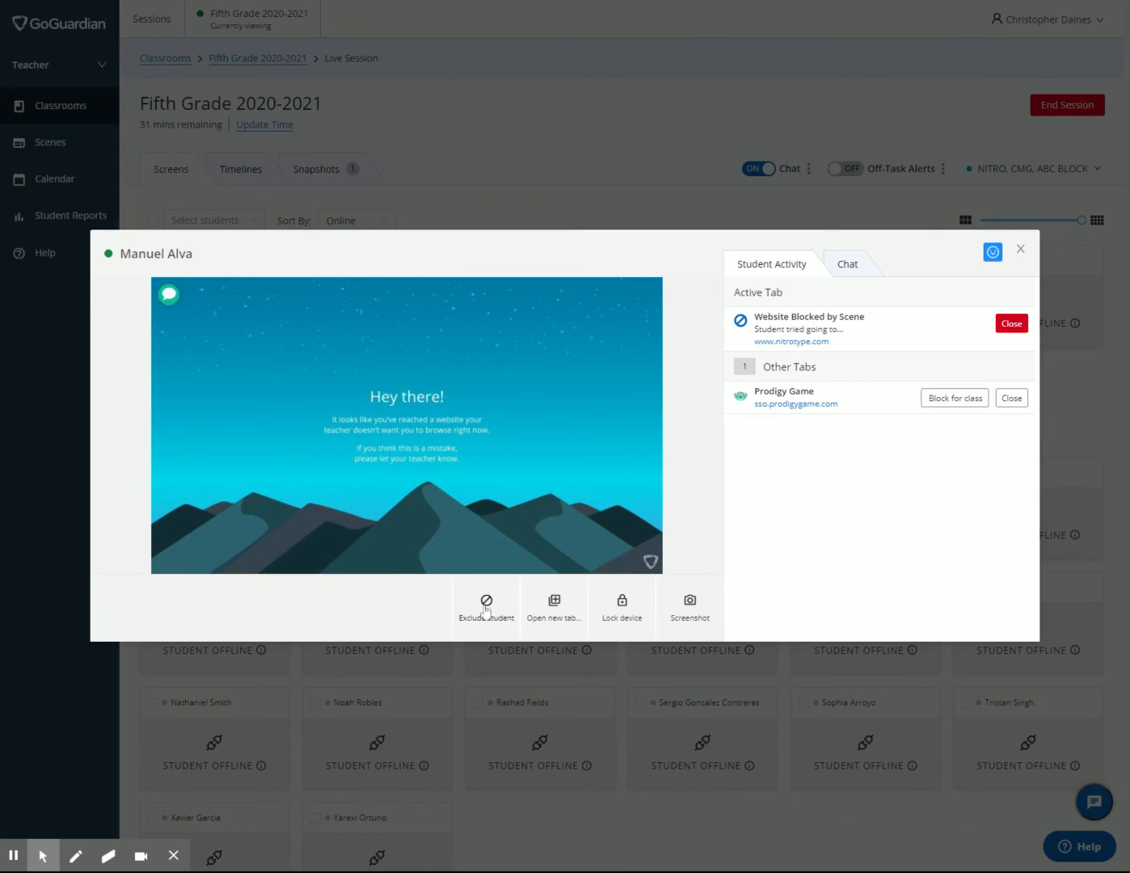
click(1020, 249)
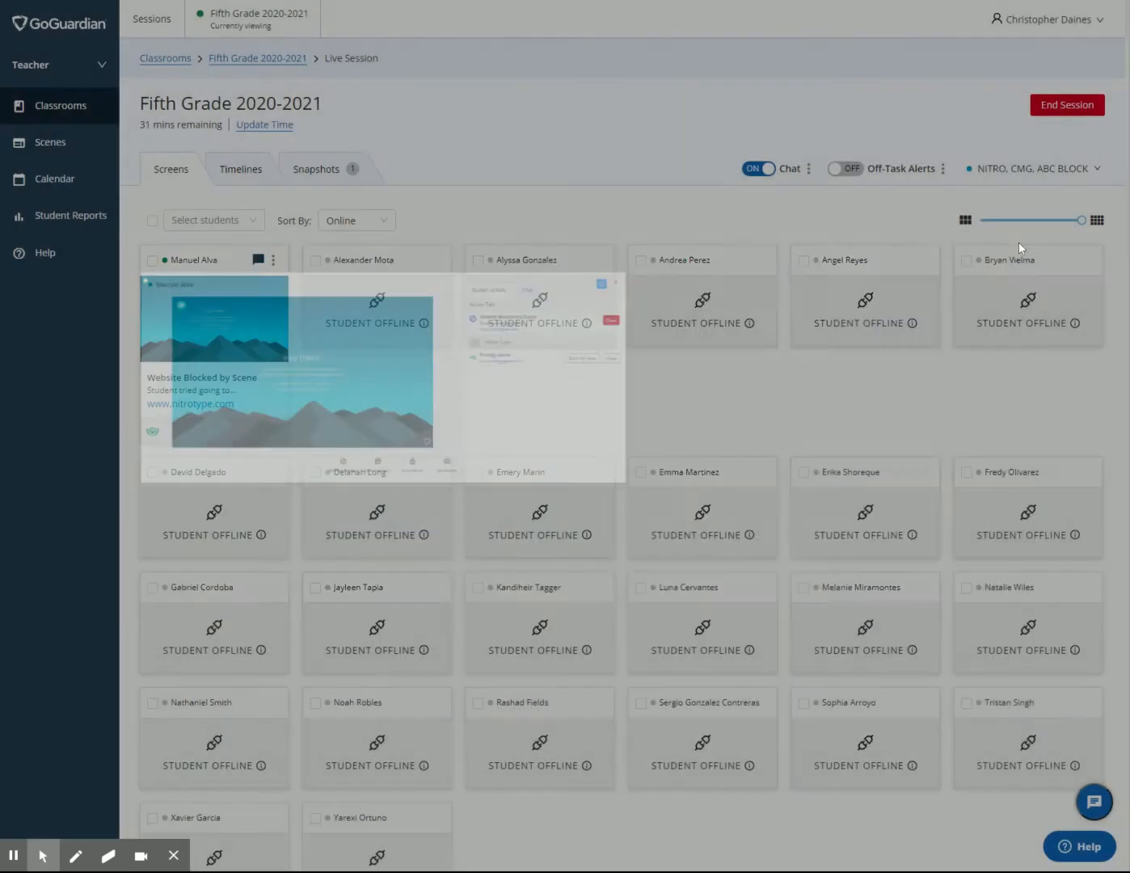
click(1032, 168)
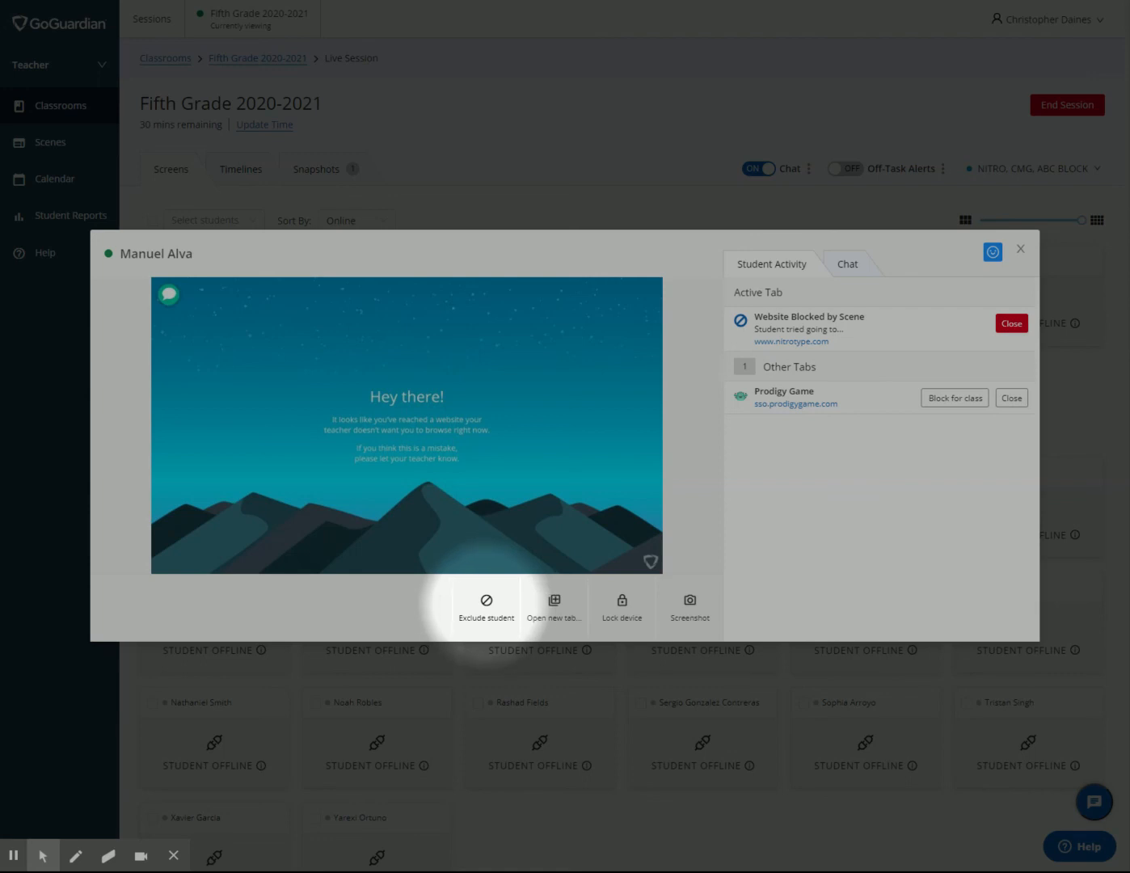
mouse_move(484, 600)
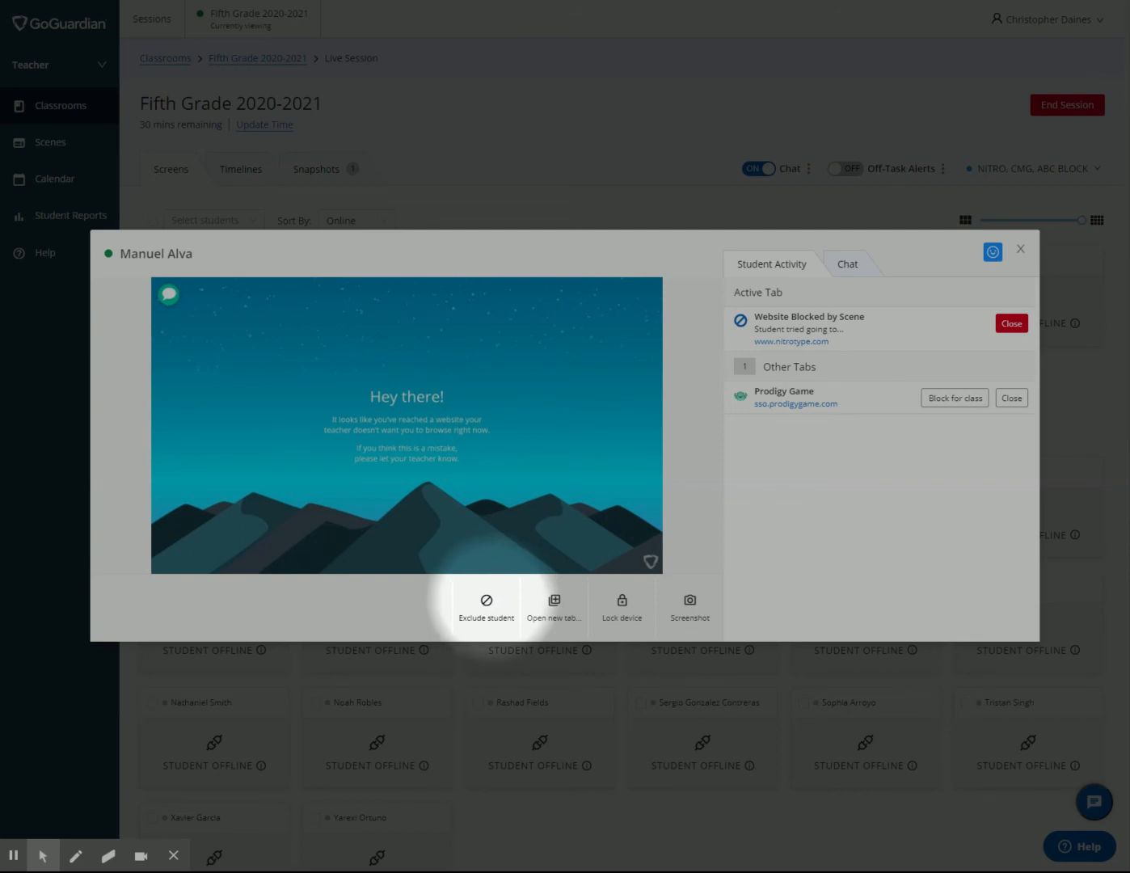
mouse_move(486, 601)
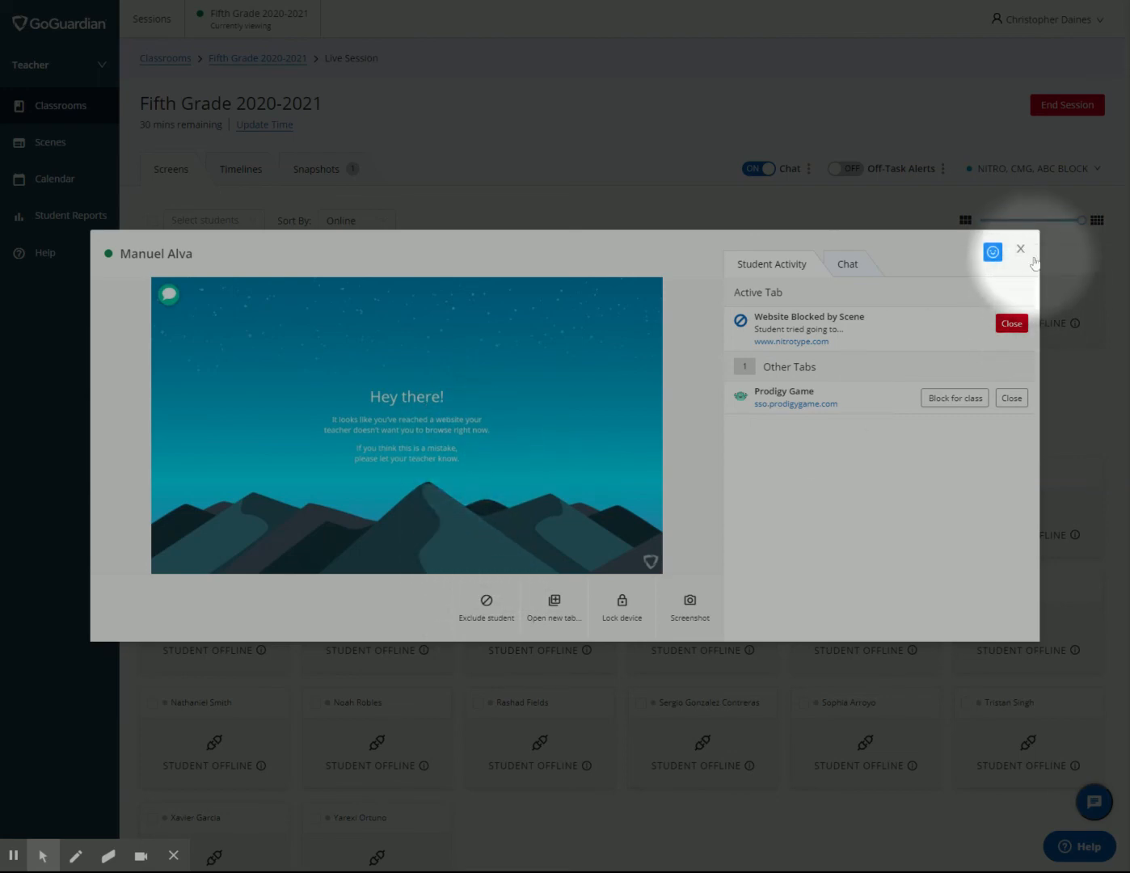
click(1020, 248)
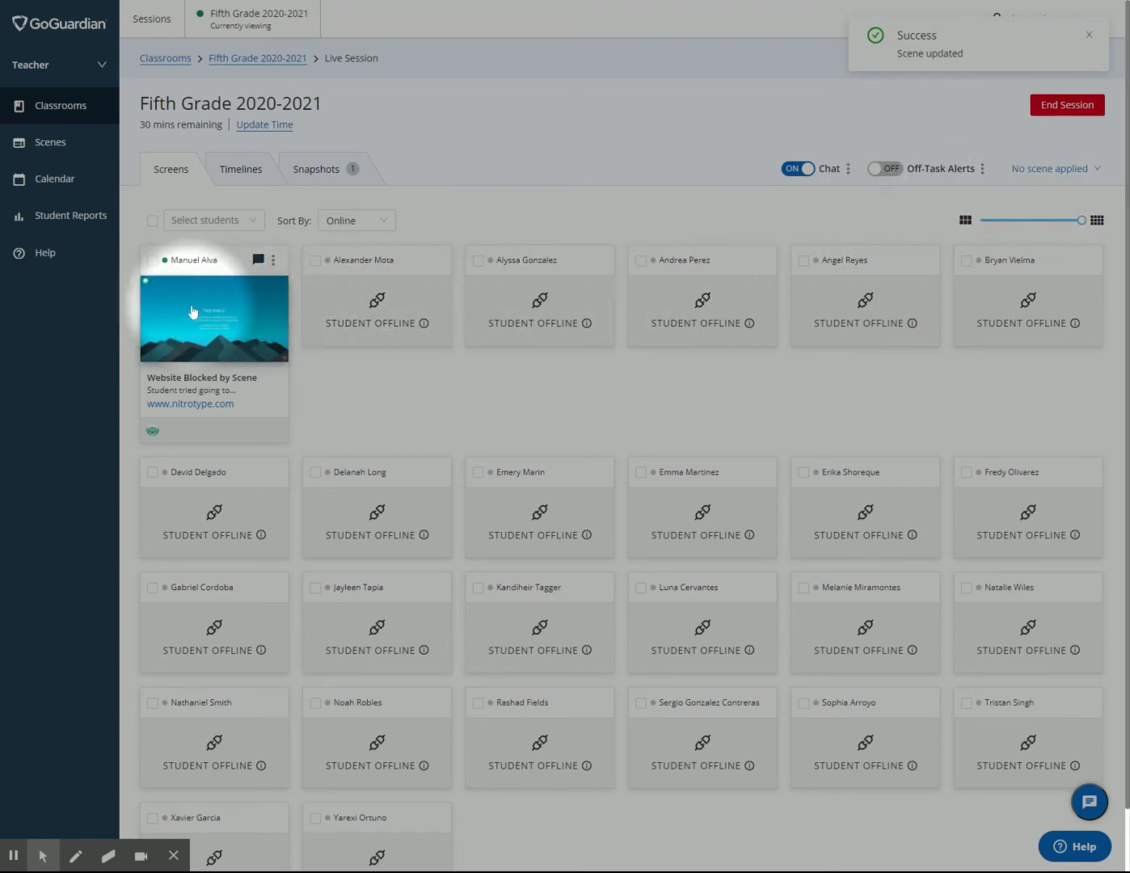
click(213, 318)
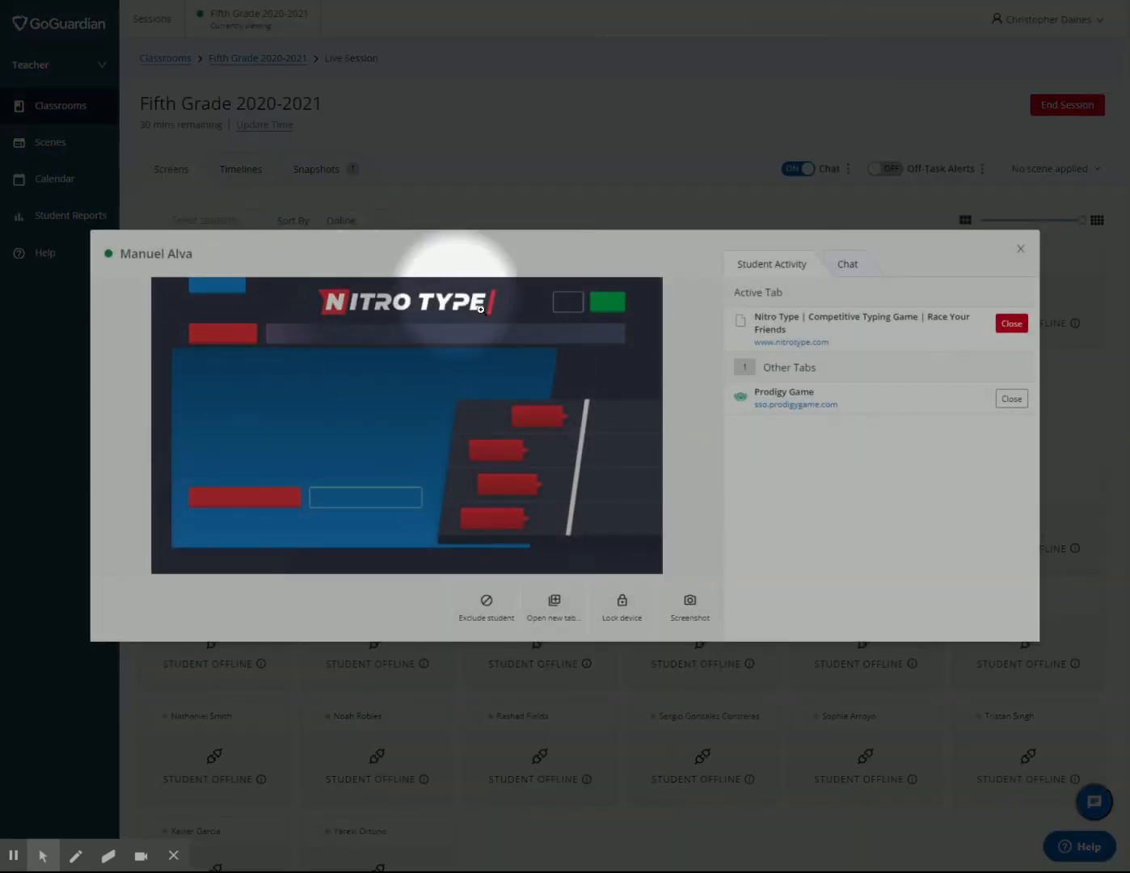